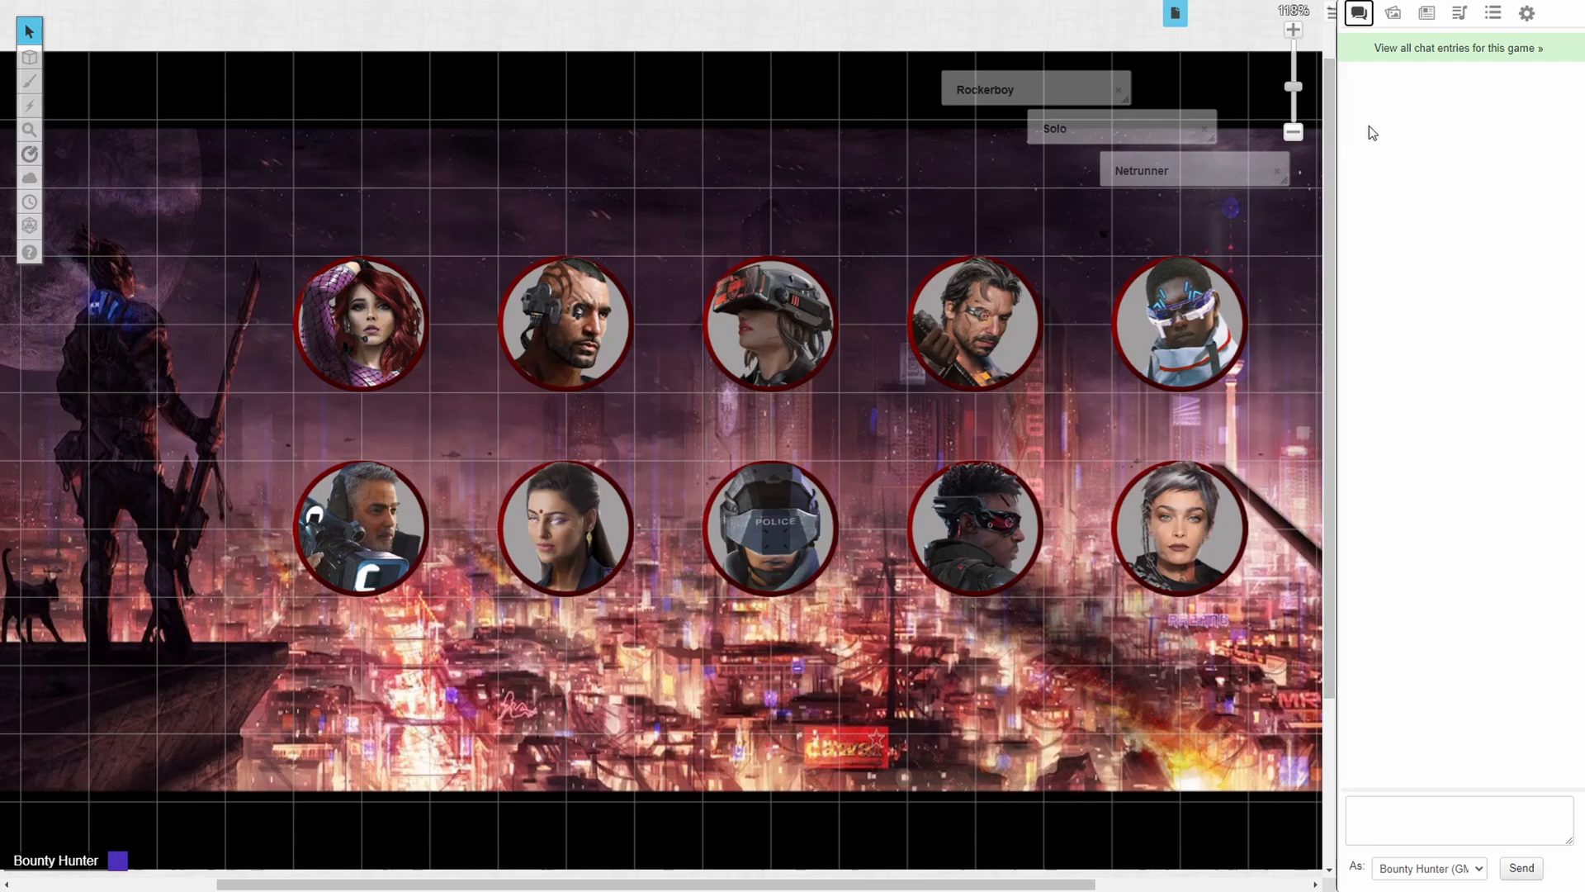
Step: Open the Rockerboy character sheet from the Journal
click(1426, 13)
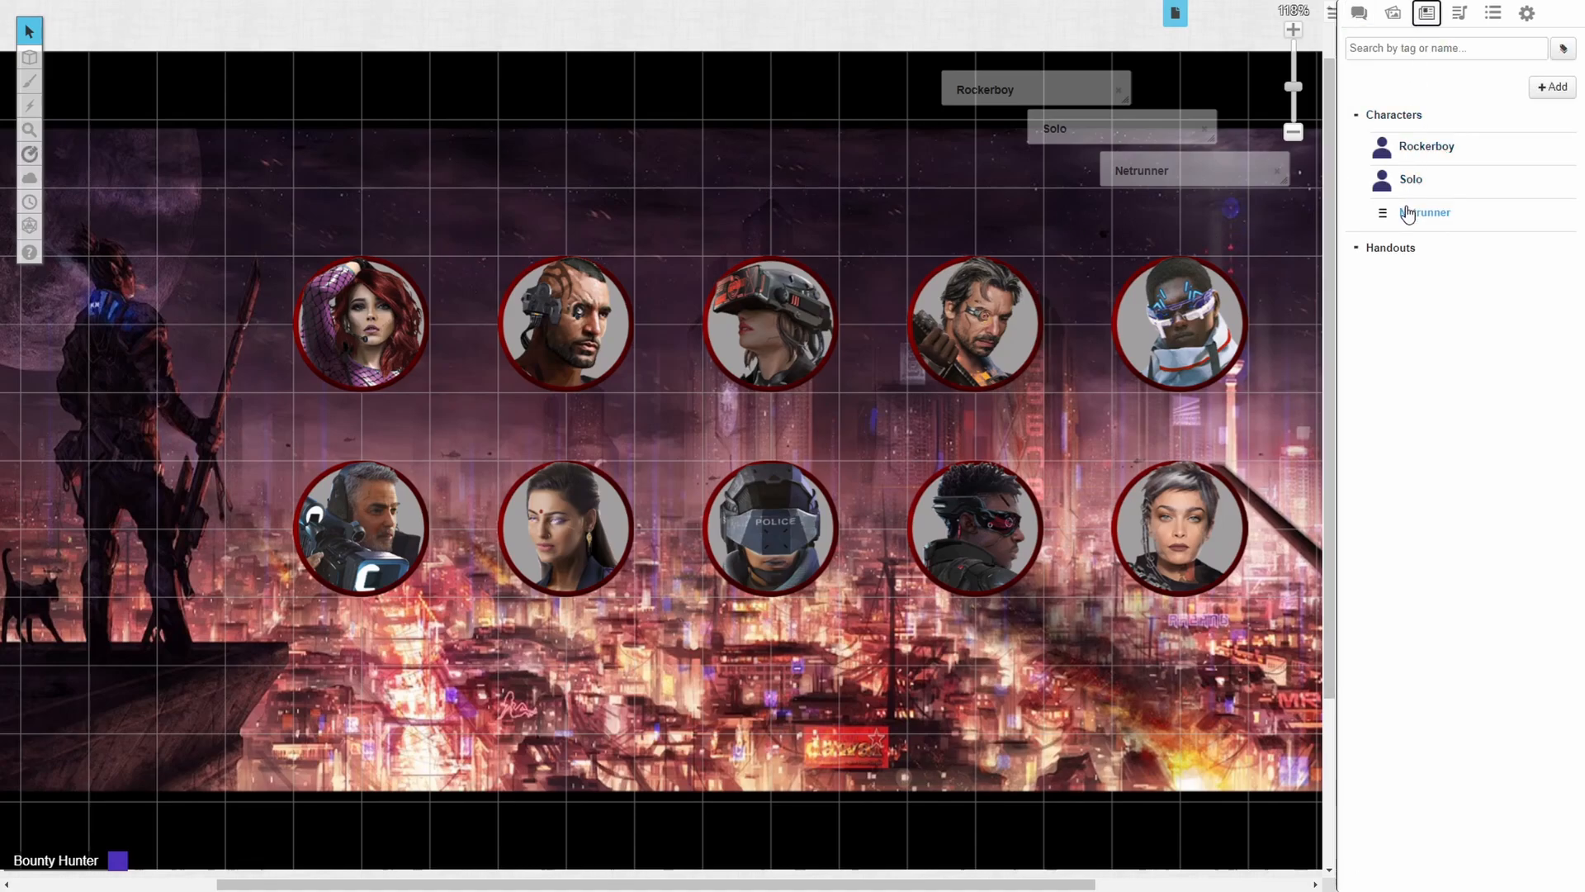
click(1359, 12)
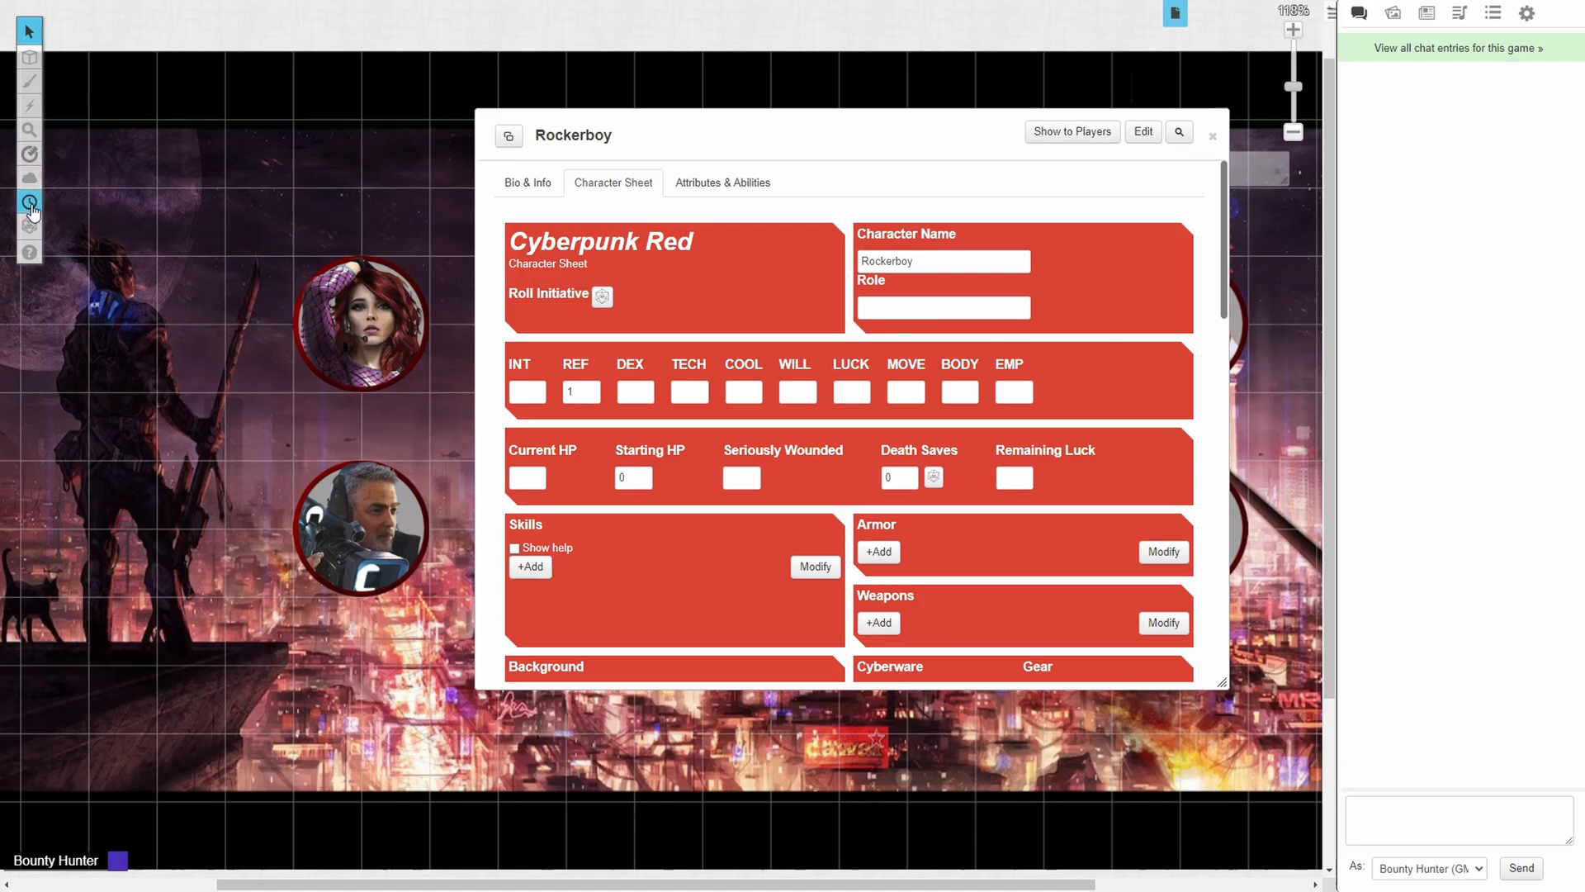
Step: Show the turn order tracker higher up and roll Rockerboy's initiative, getting 6 then 2
click(28, 201)
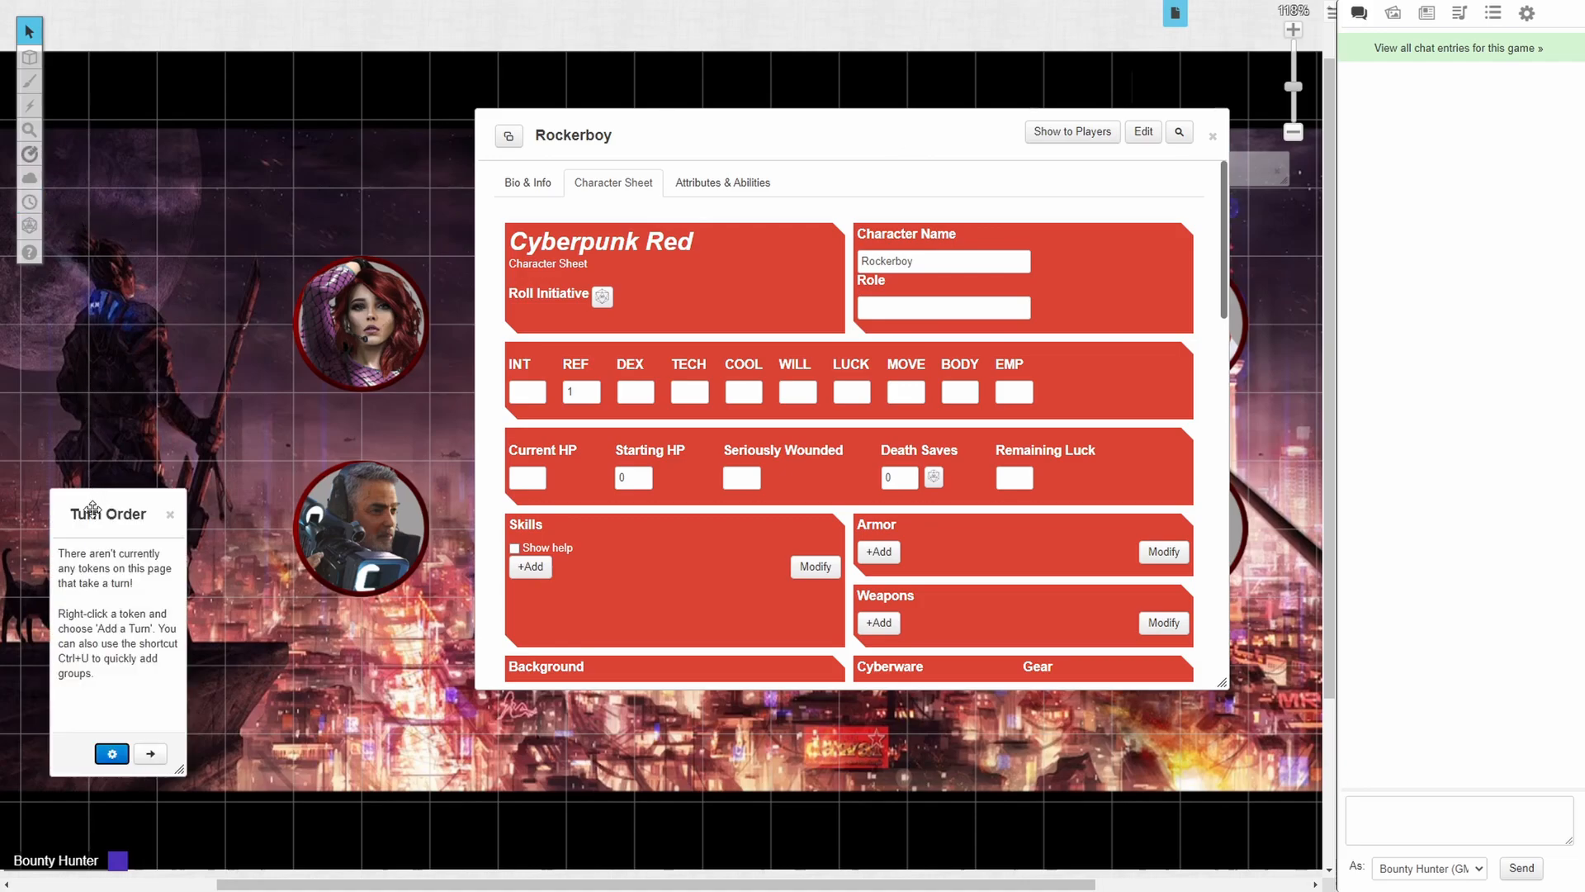
drag(109, 513, 172, 266)
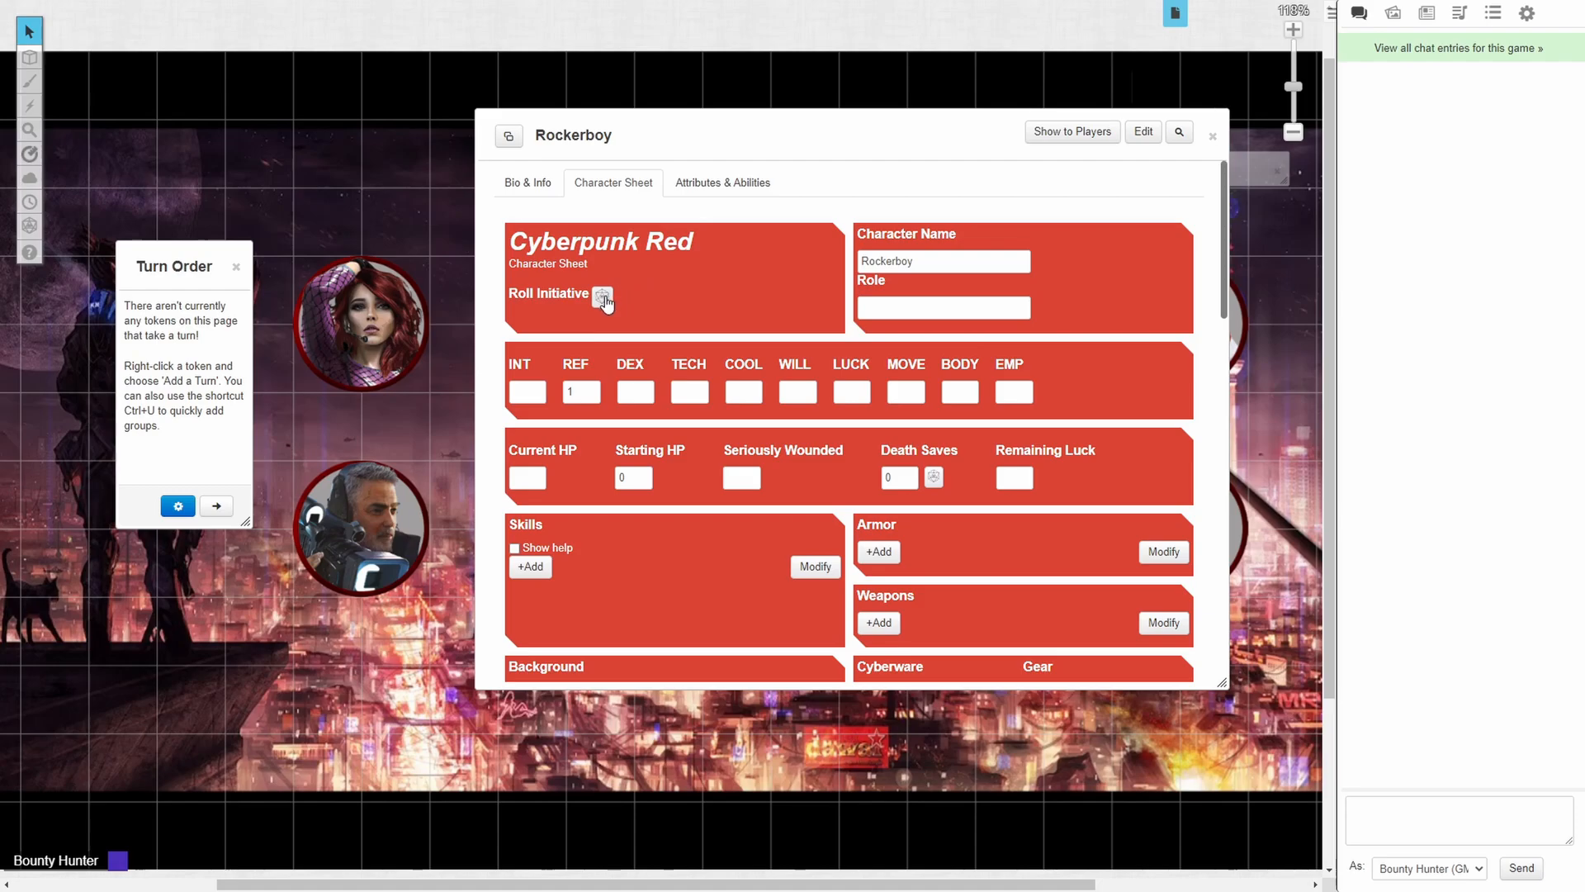
click(604, 299)
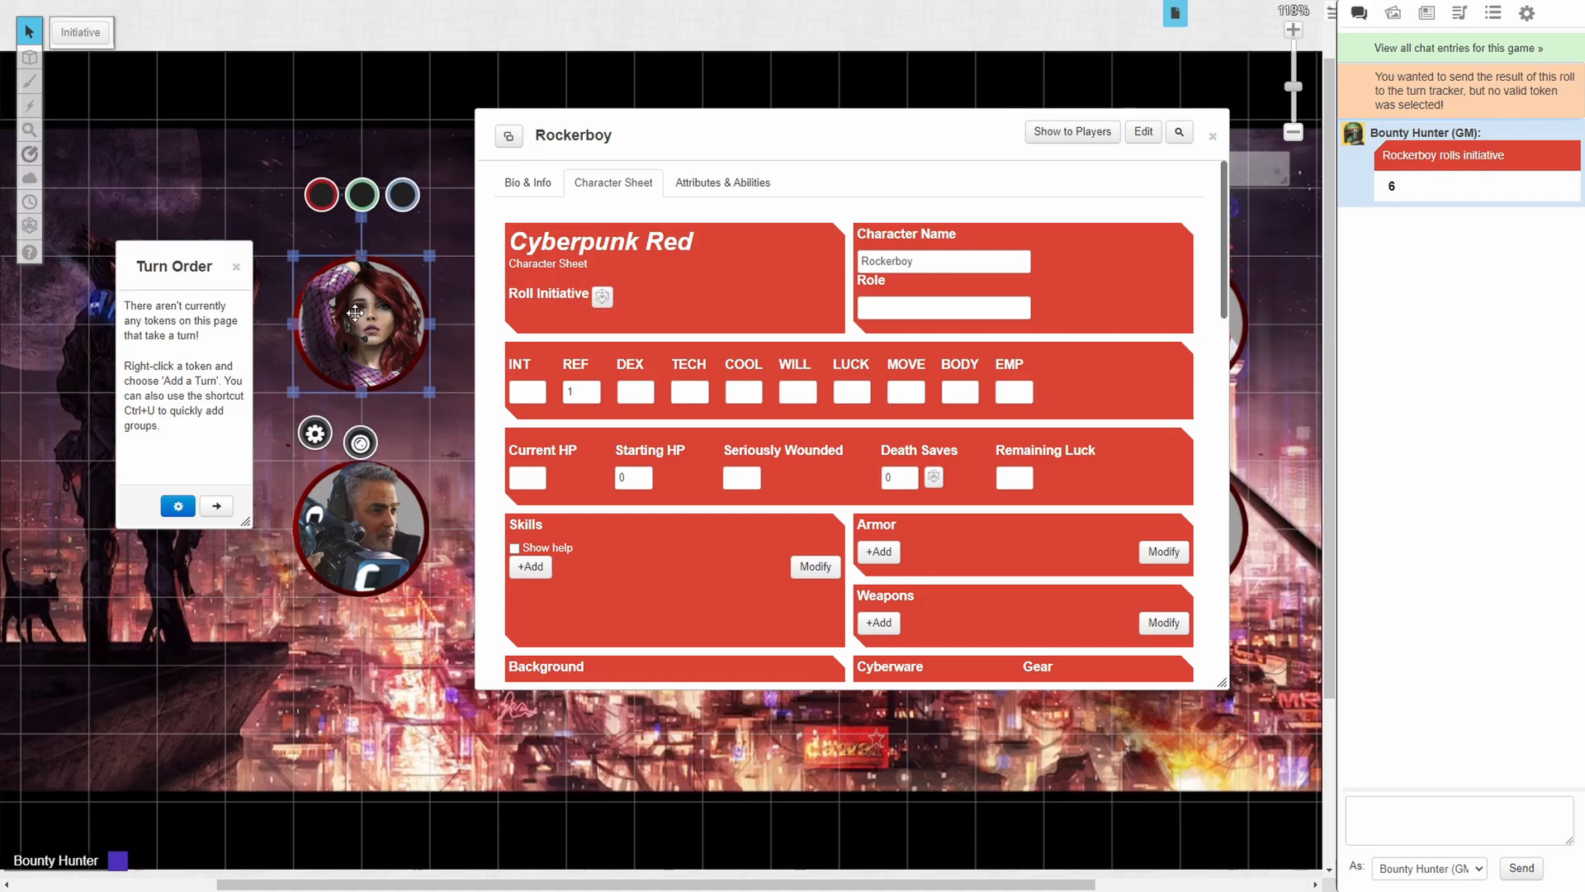
click(602, 297)
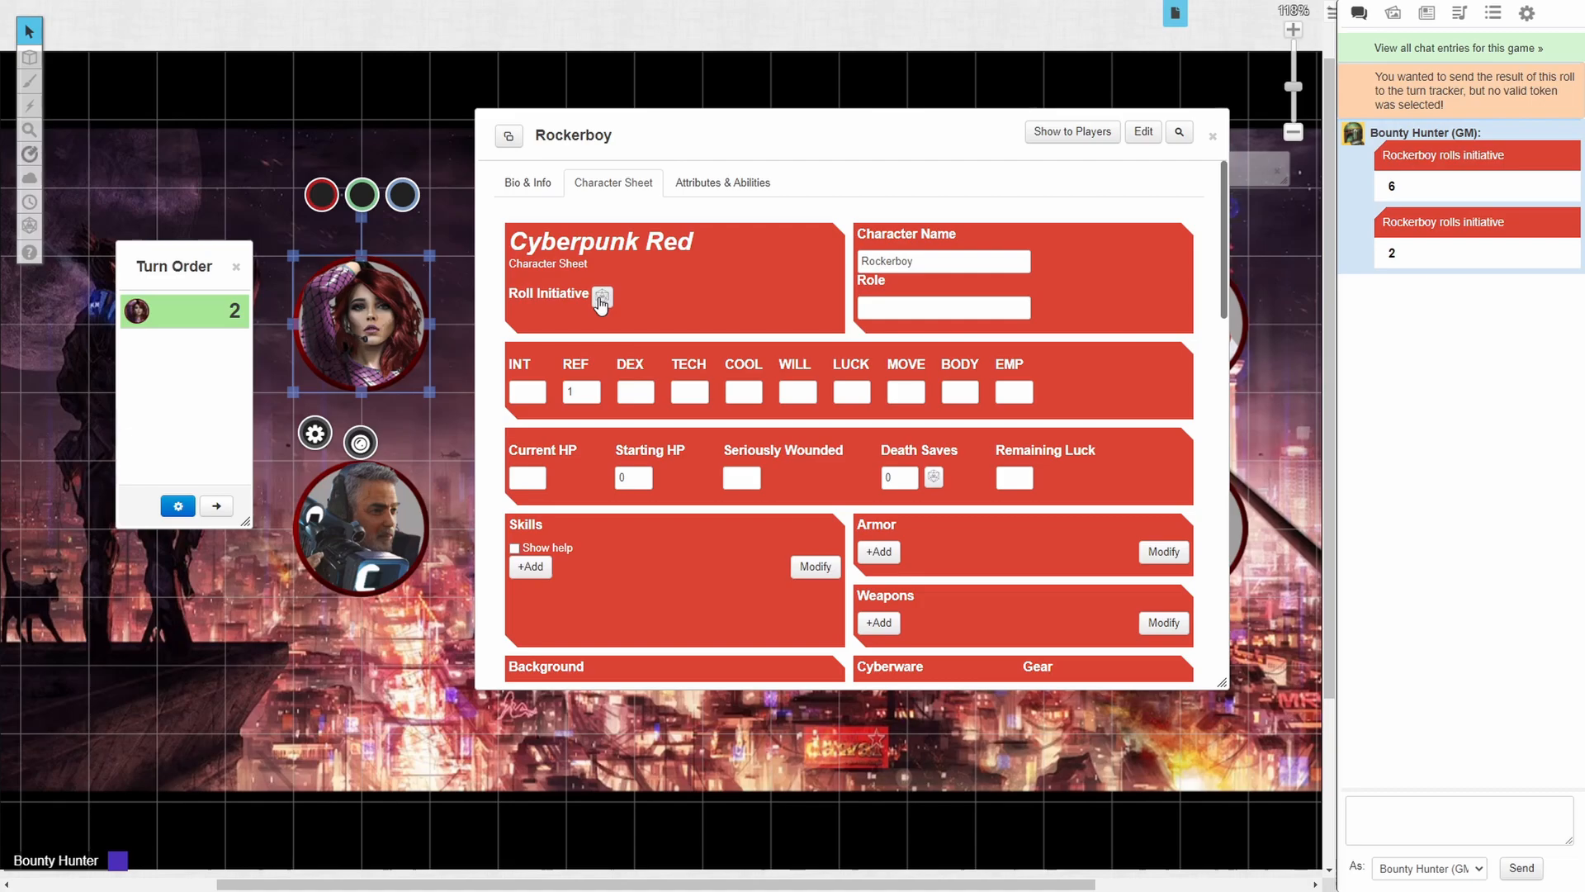
mouse_move(654, 108)
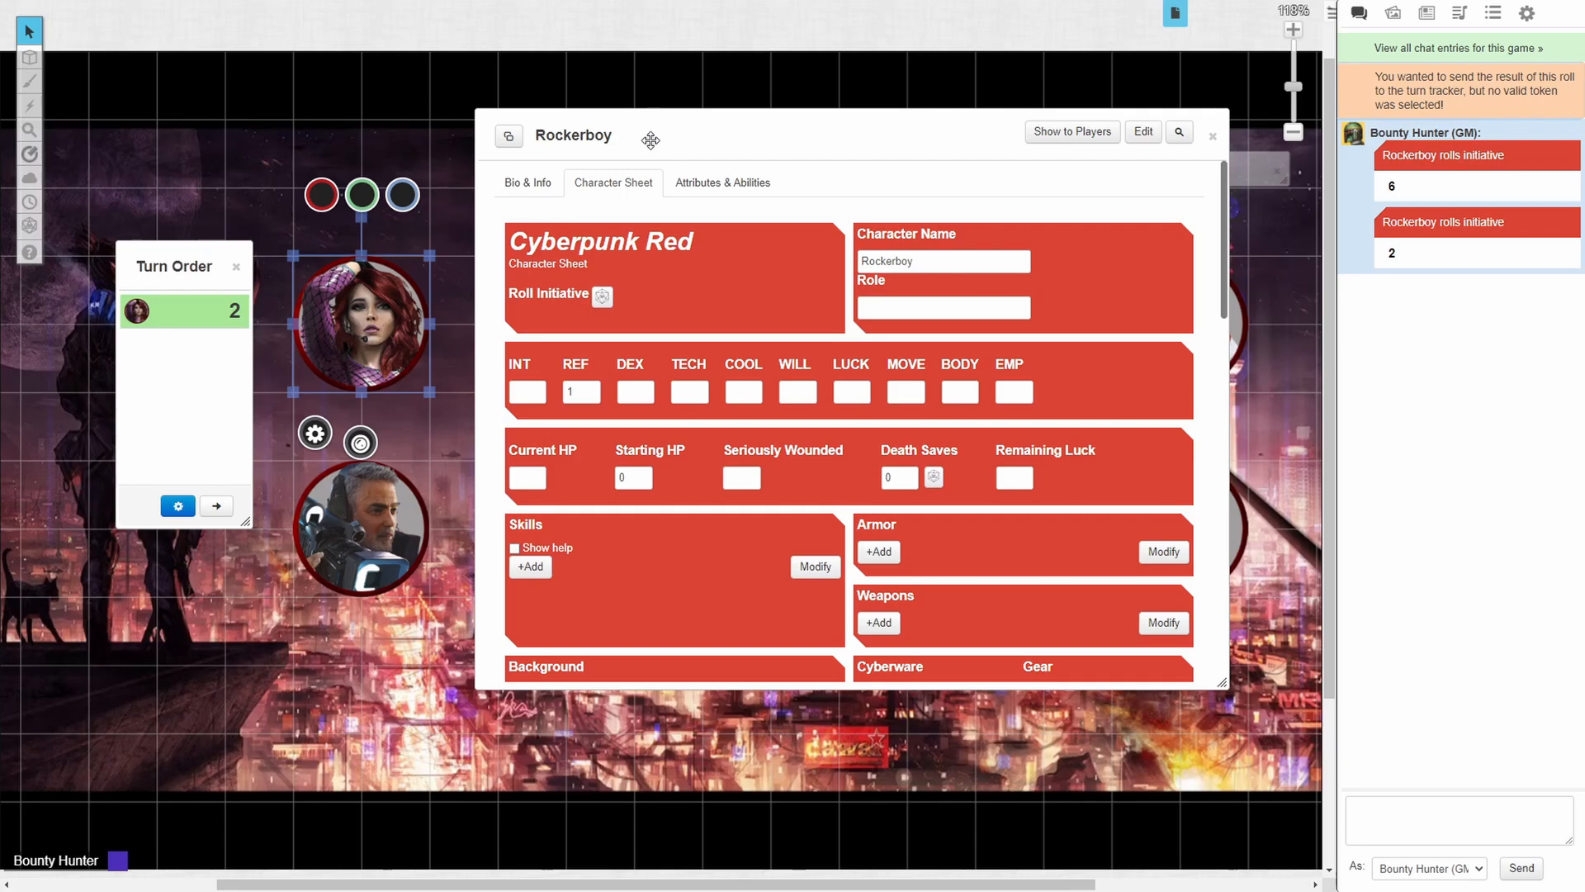
Step: Roll initiative from the Solo (4) and Netrunner (8) sheets, collapsing each sheet
click(1213, 136)
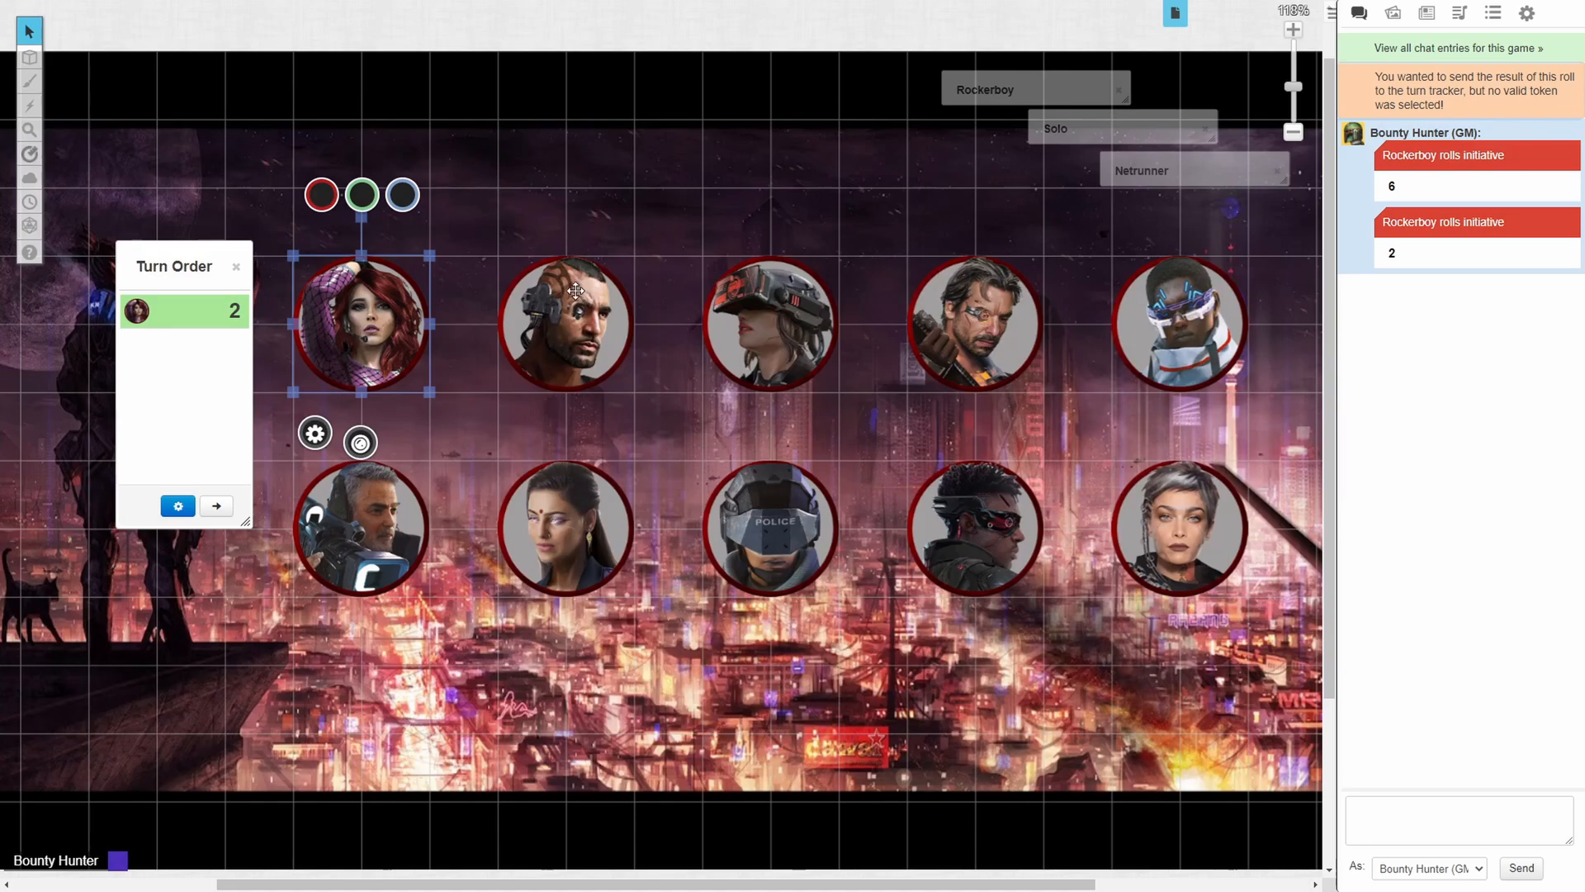
drag(361, 324, 566, 324)
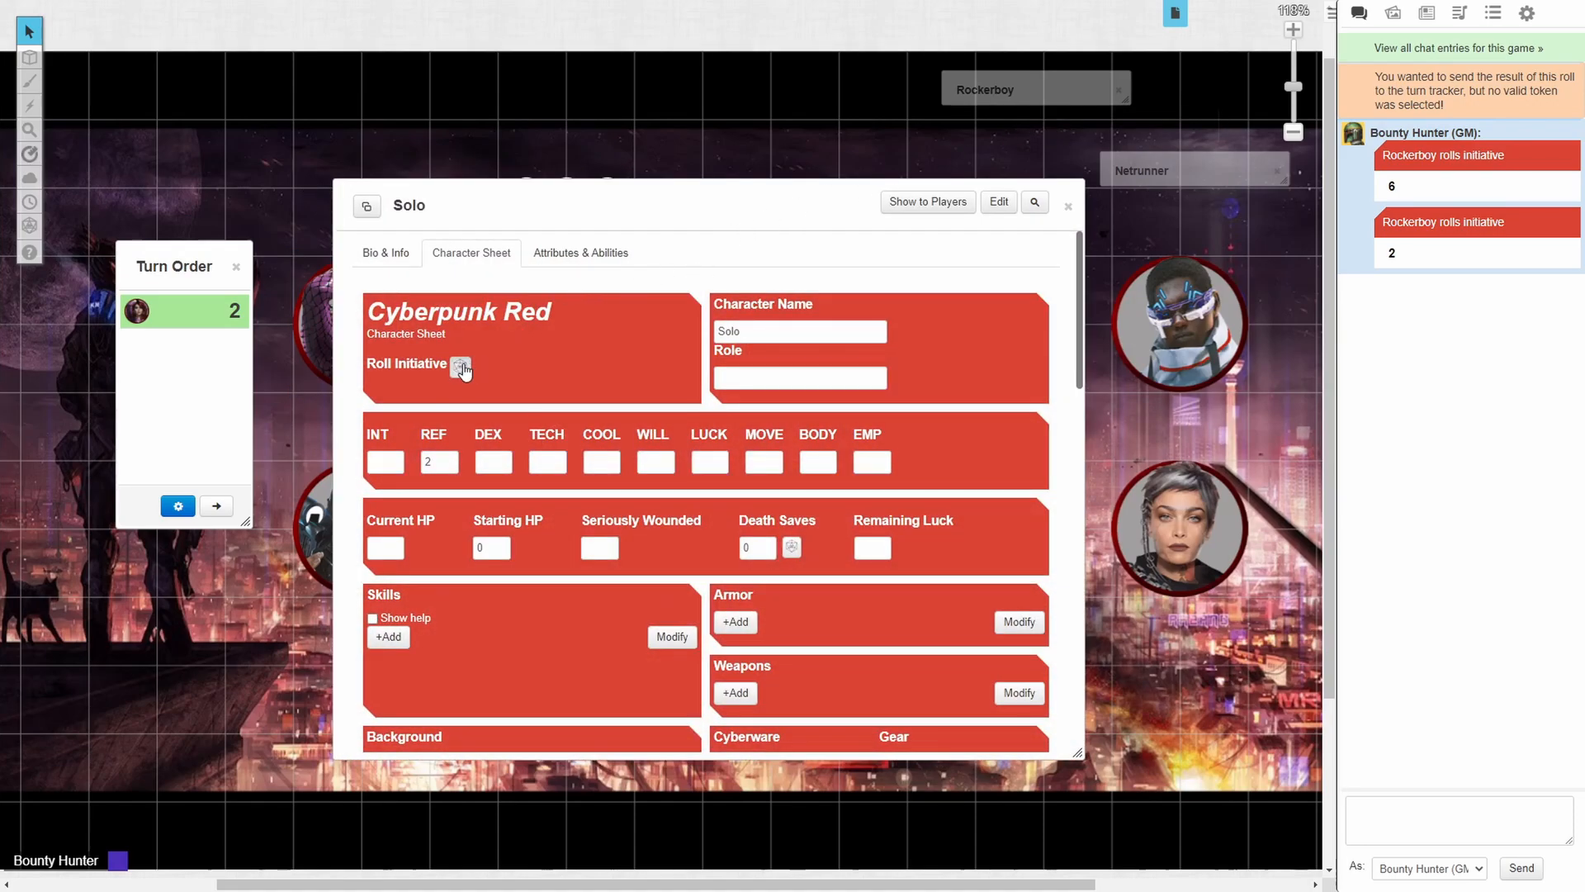
click(461, 367)
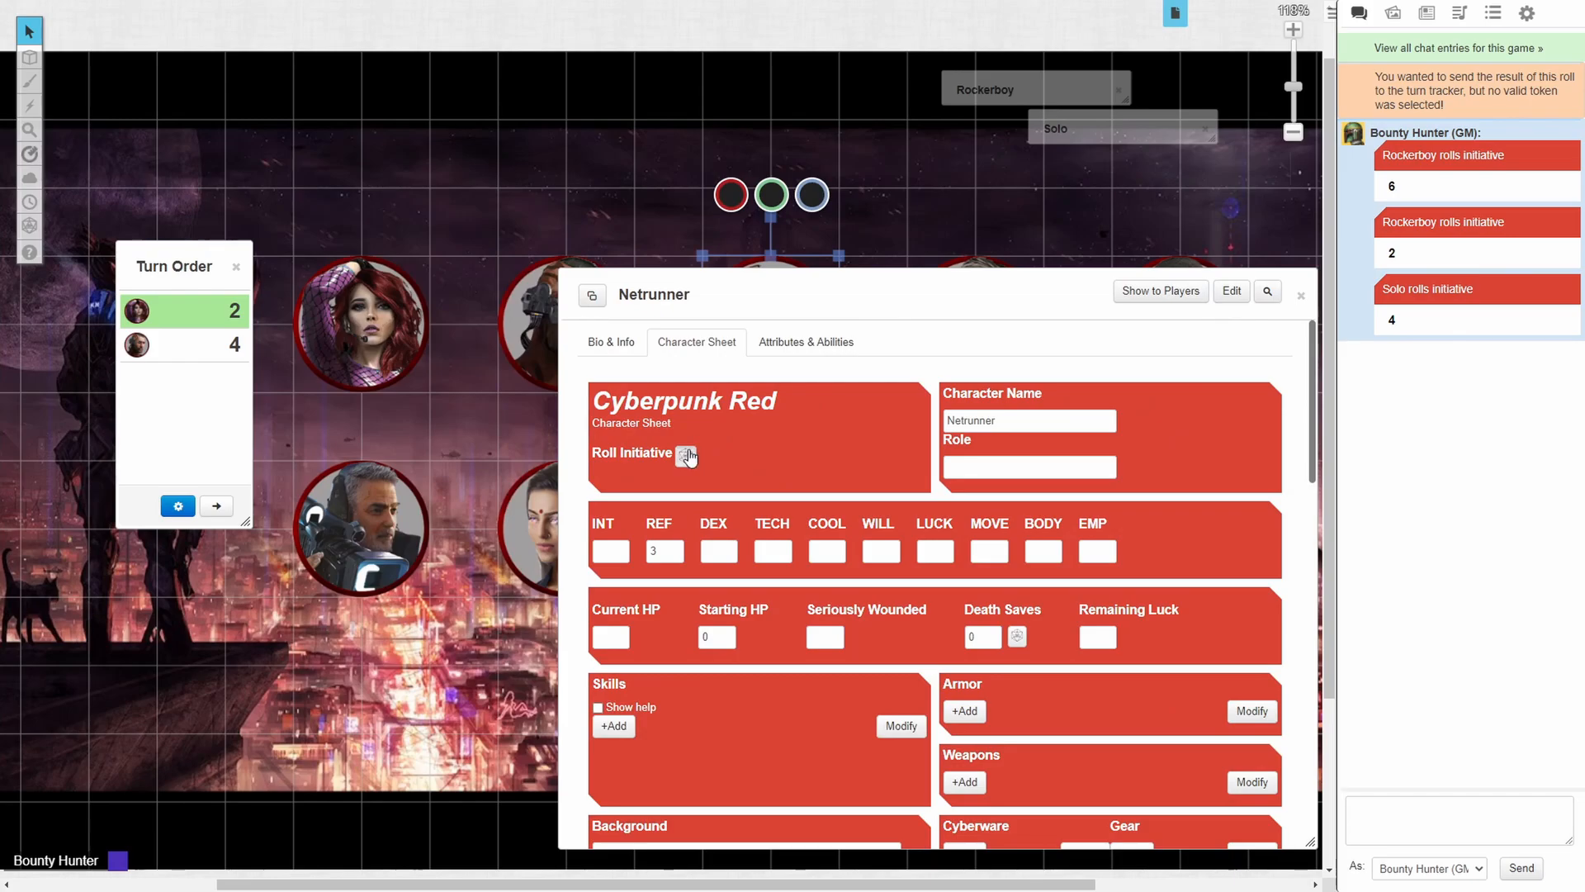
click(686, 456)
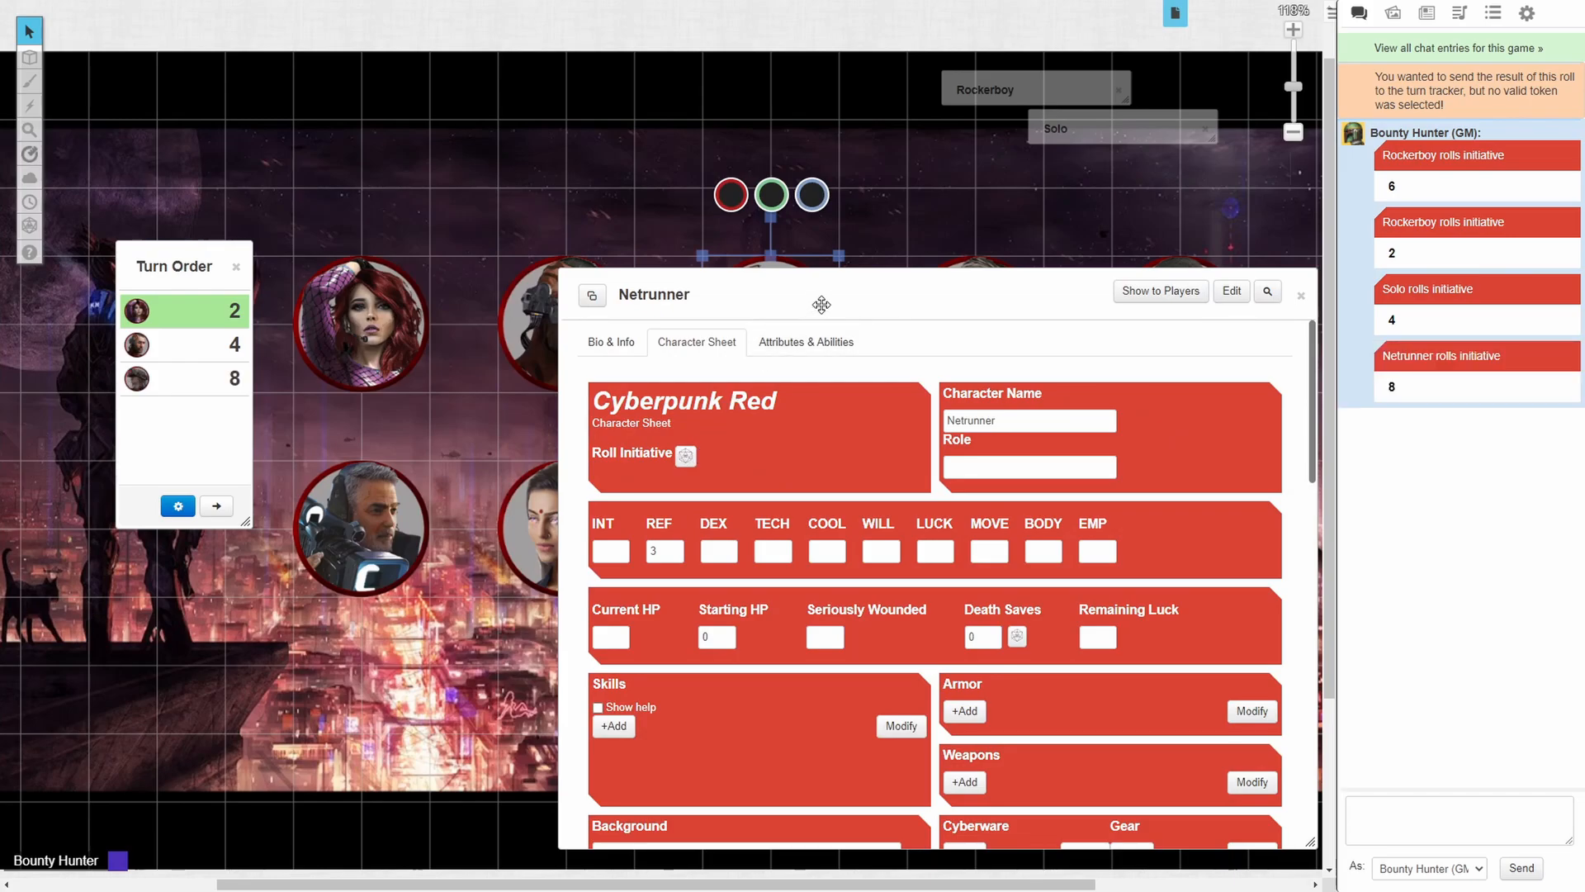
click(1301, 294)
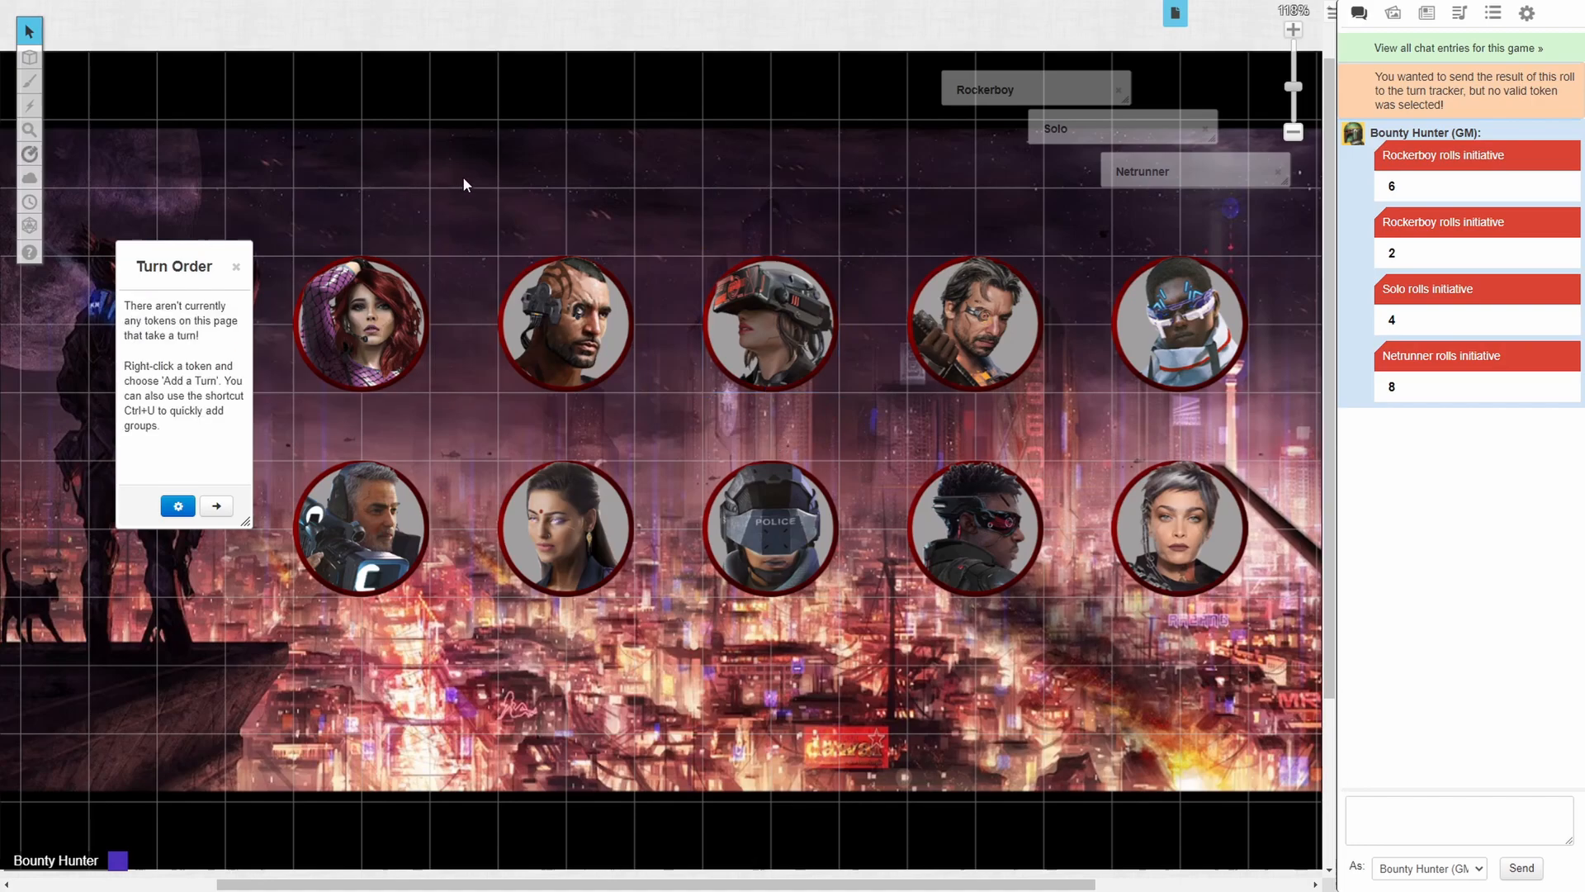
mouse_move(353, 305)
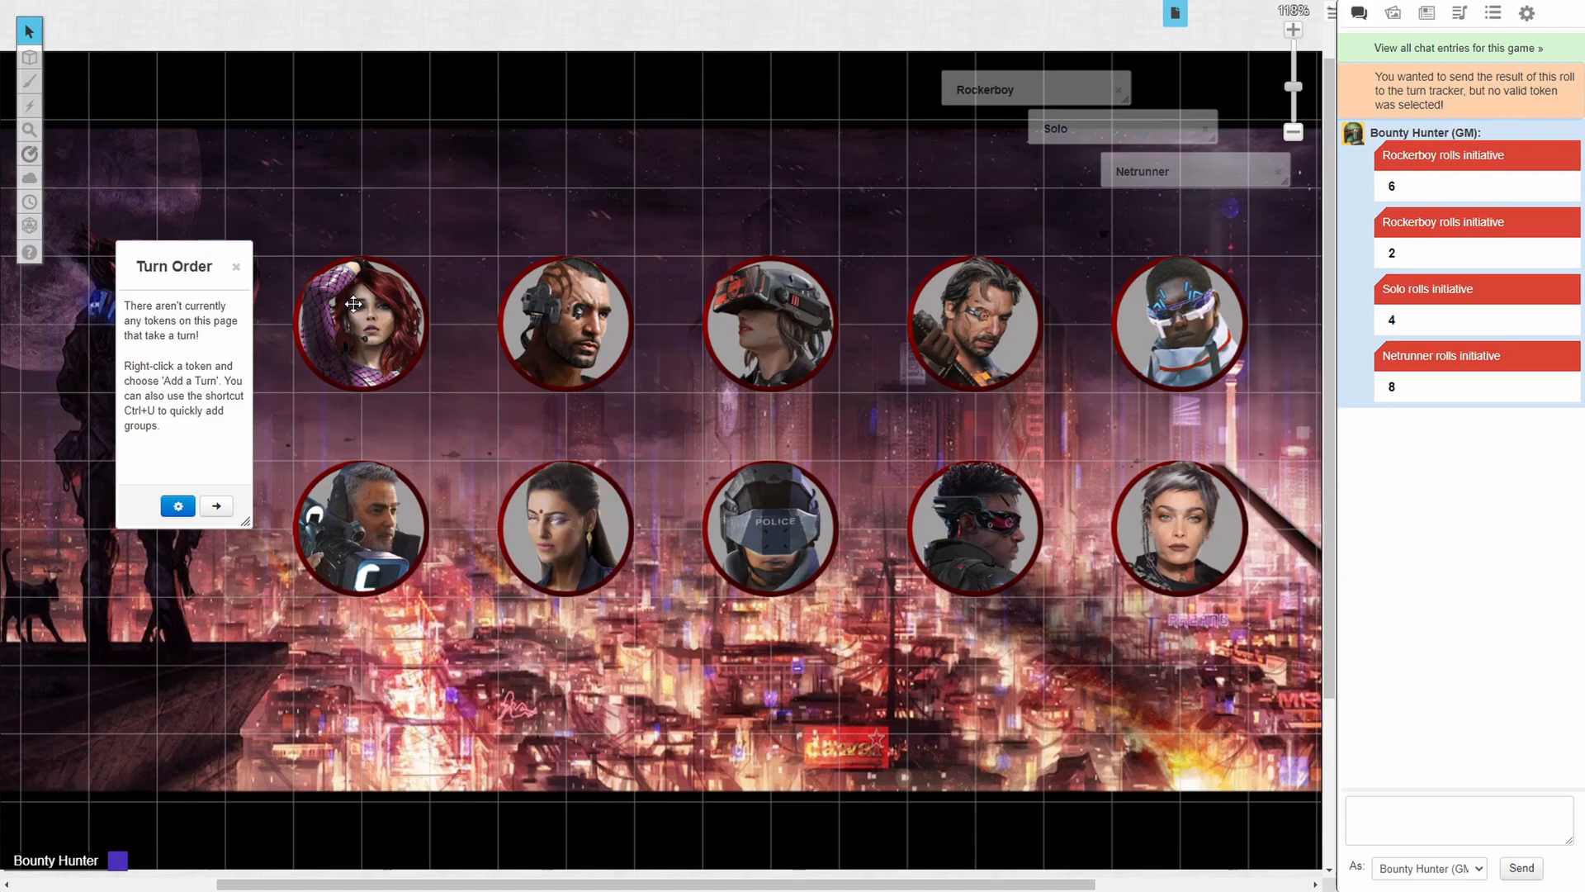
Step: Link the red-haired portrait token to the Rockerboy character and save
double_click(361, 303)
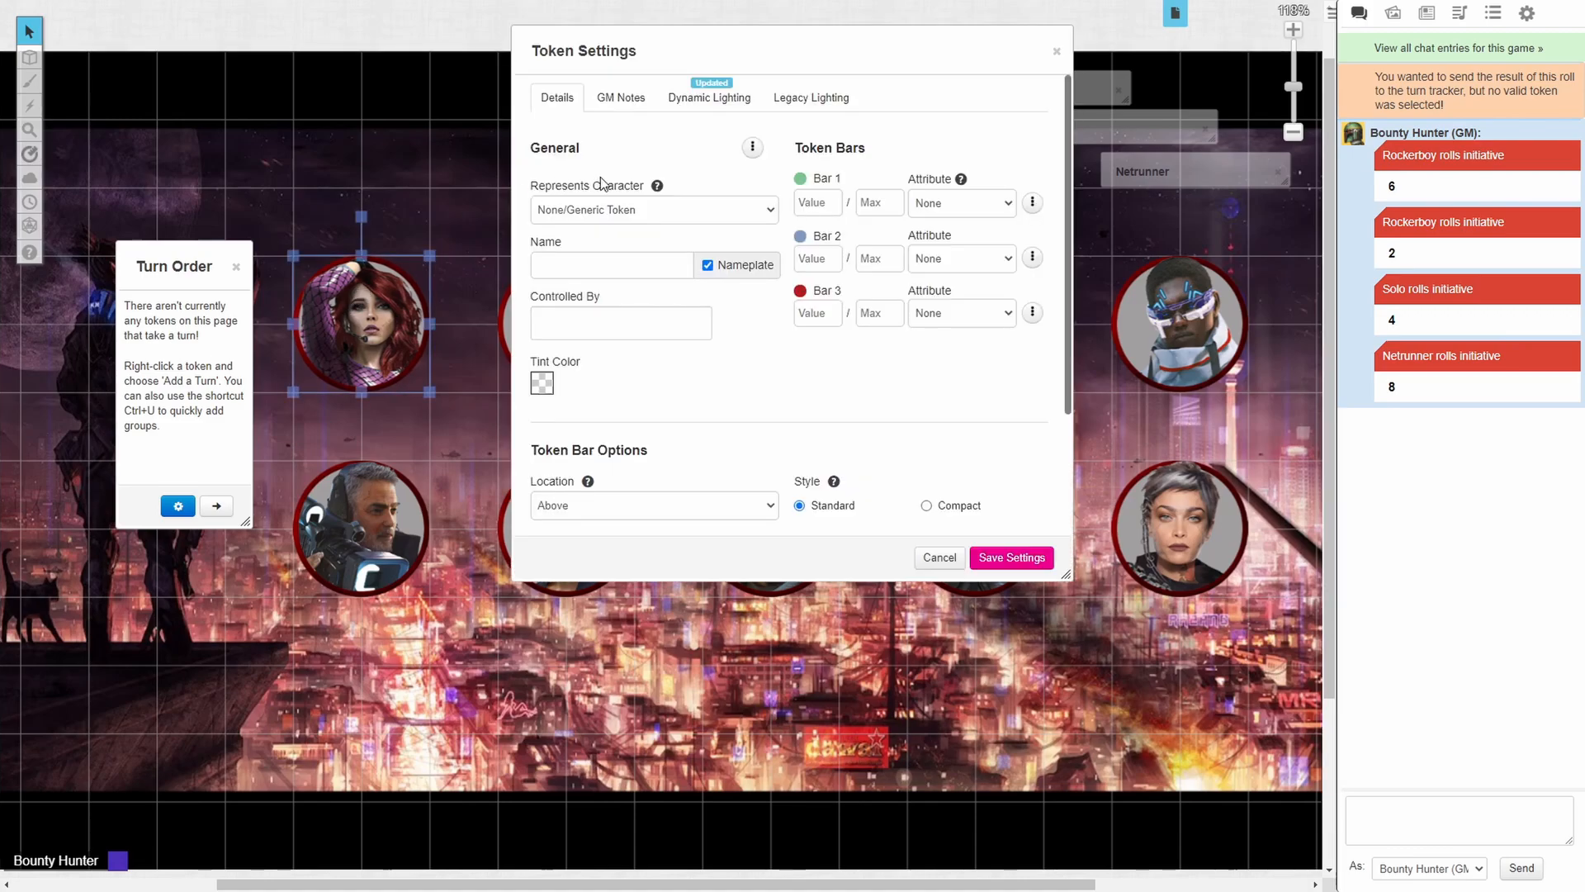
click(653, 209)
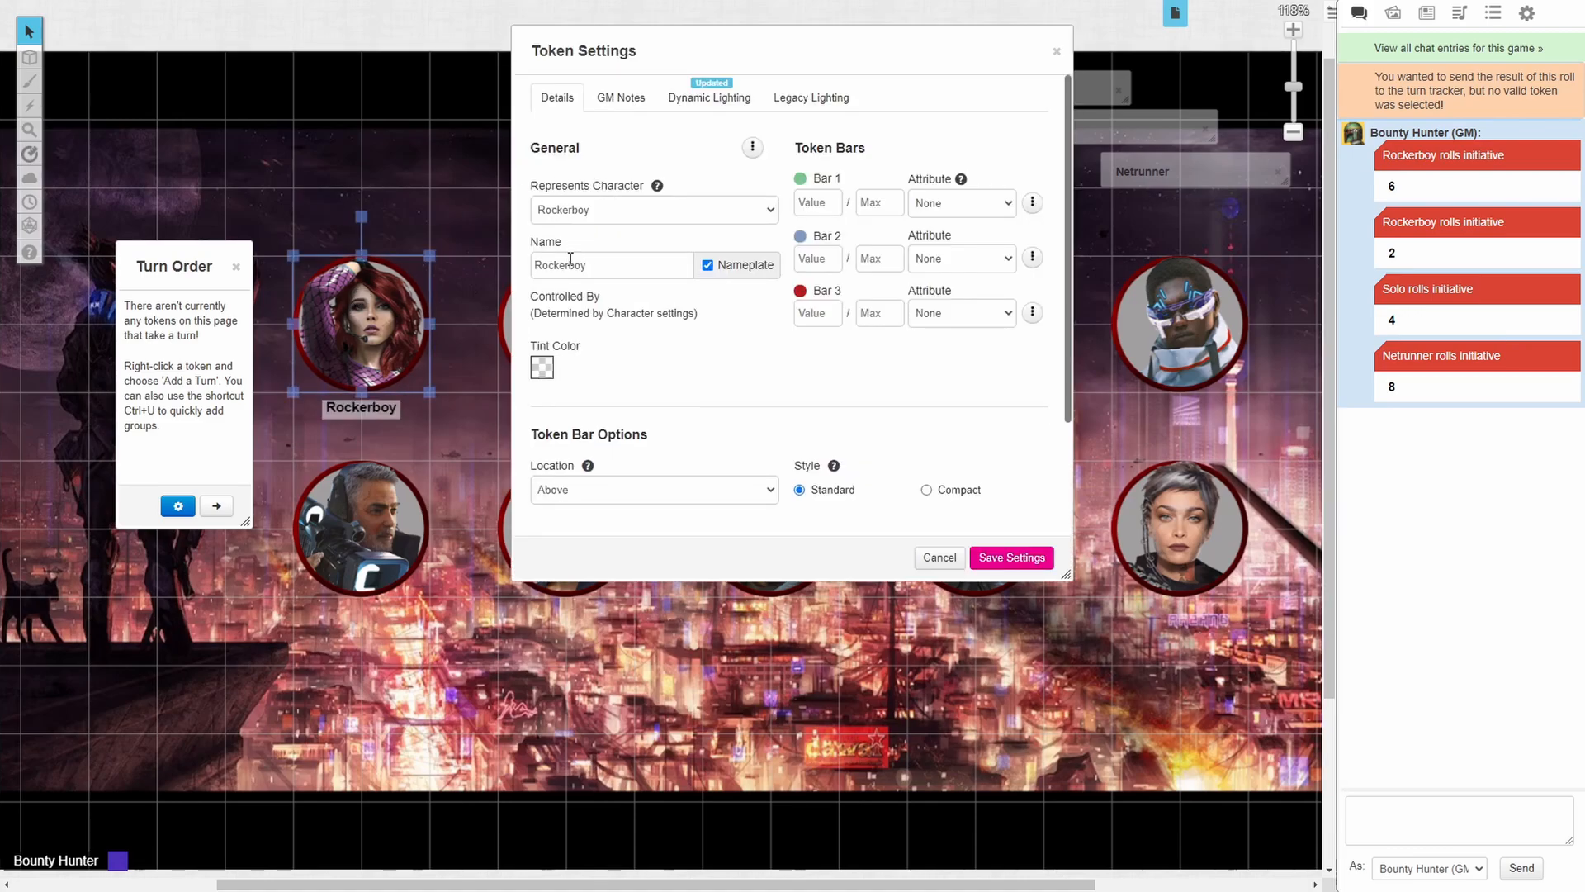
click(1009, 557)
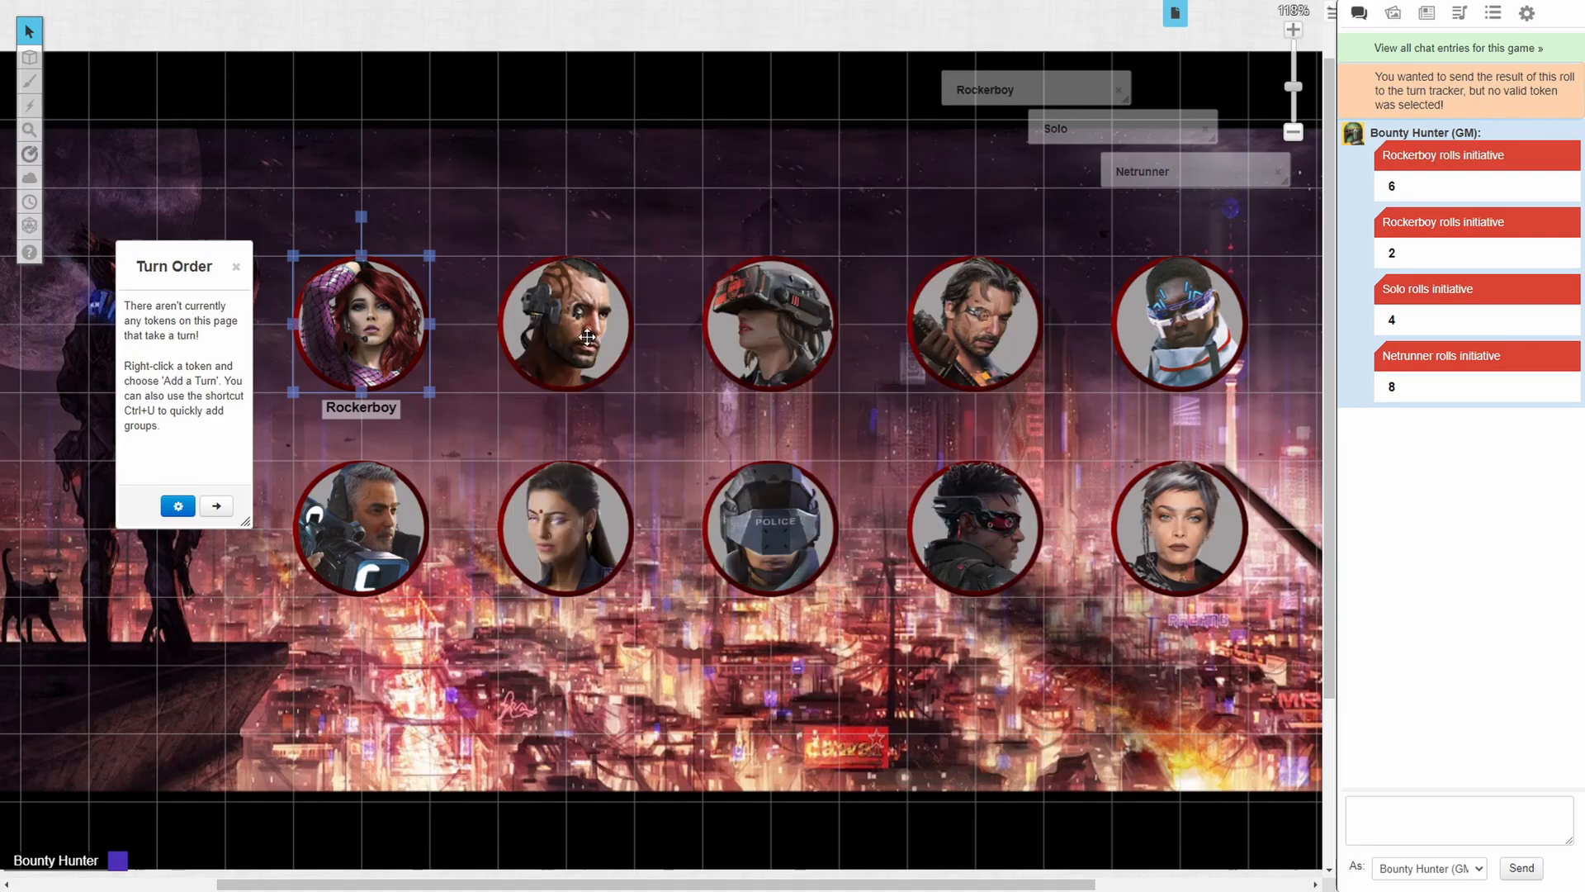
Step: Link the next two portrait tokens to the Solo and Netrunner characters
double_click(360, 324)
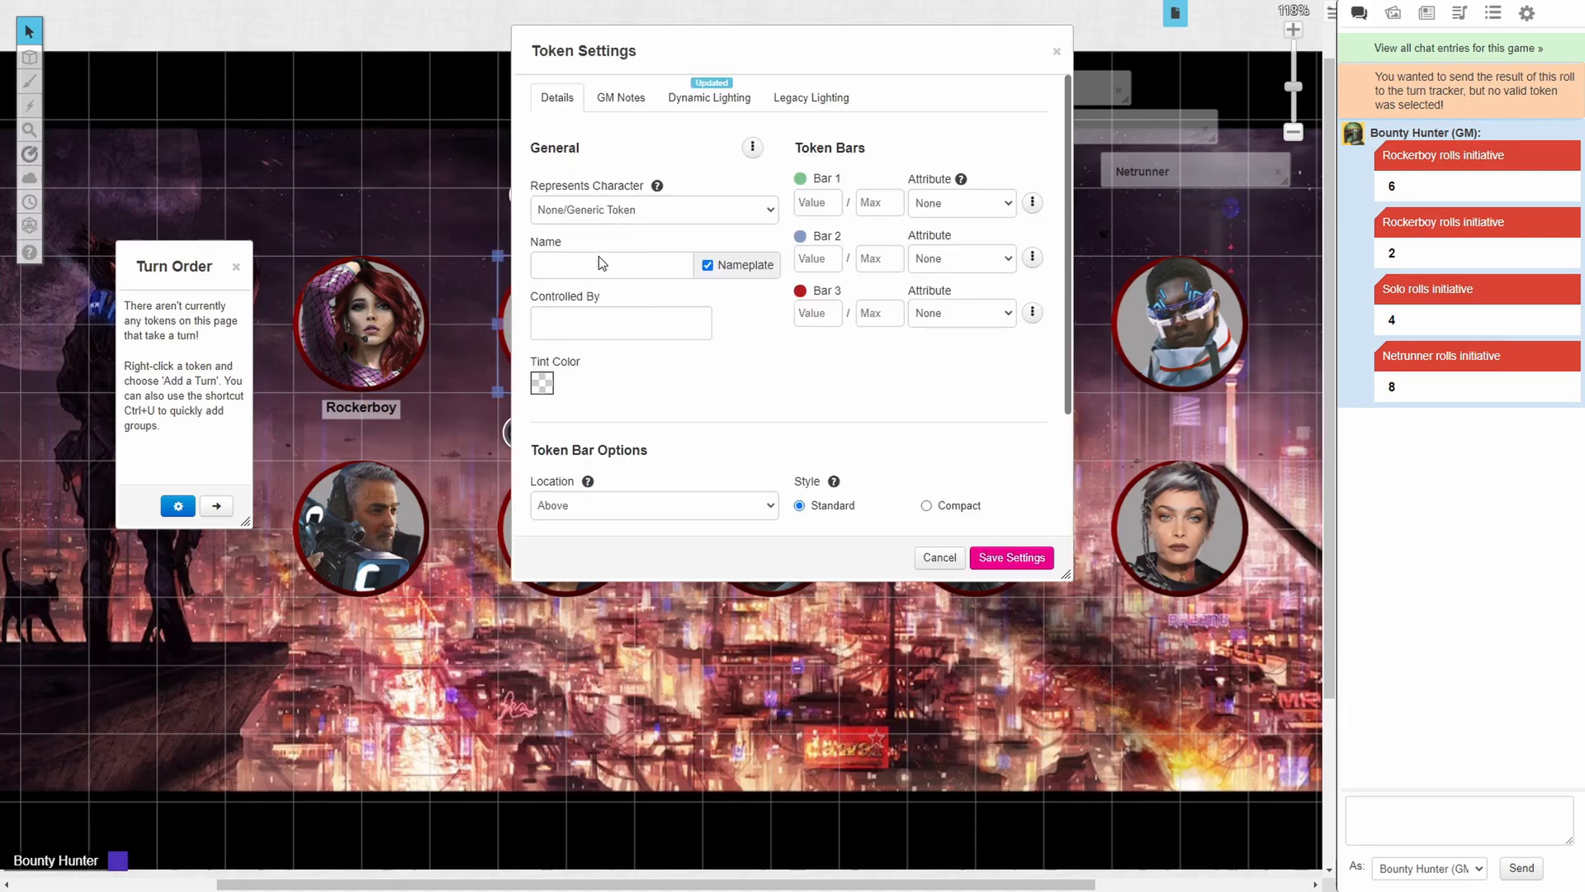
click(653, 209)
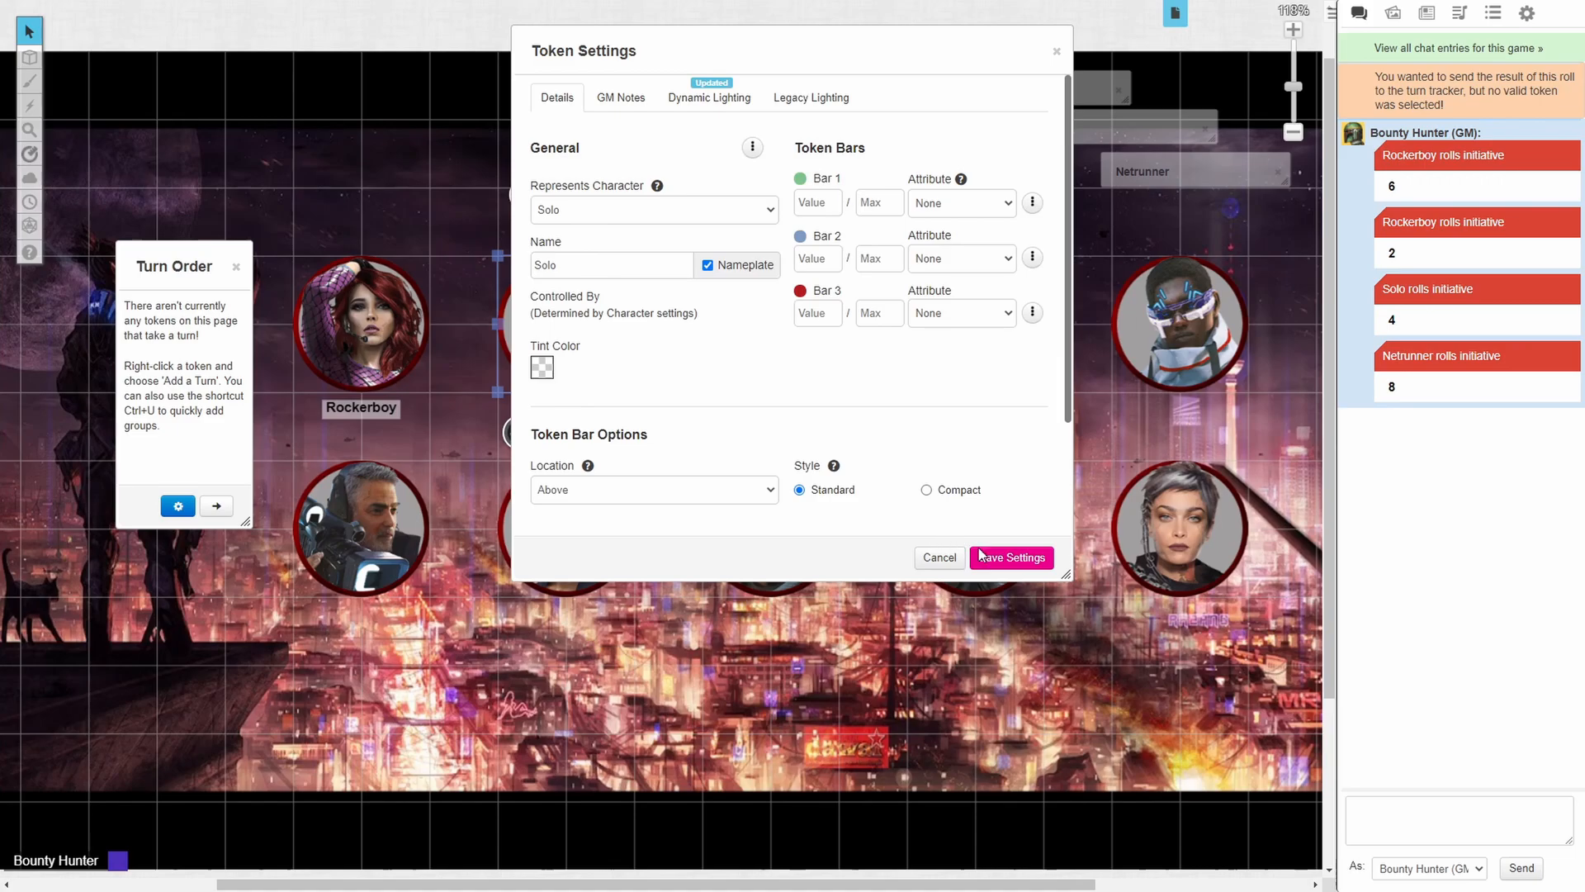
click(654, 209)
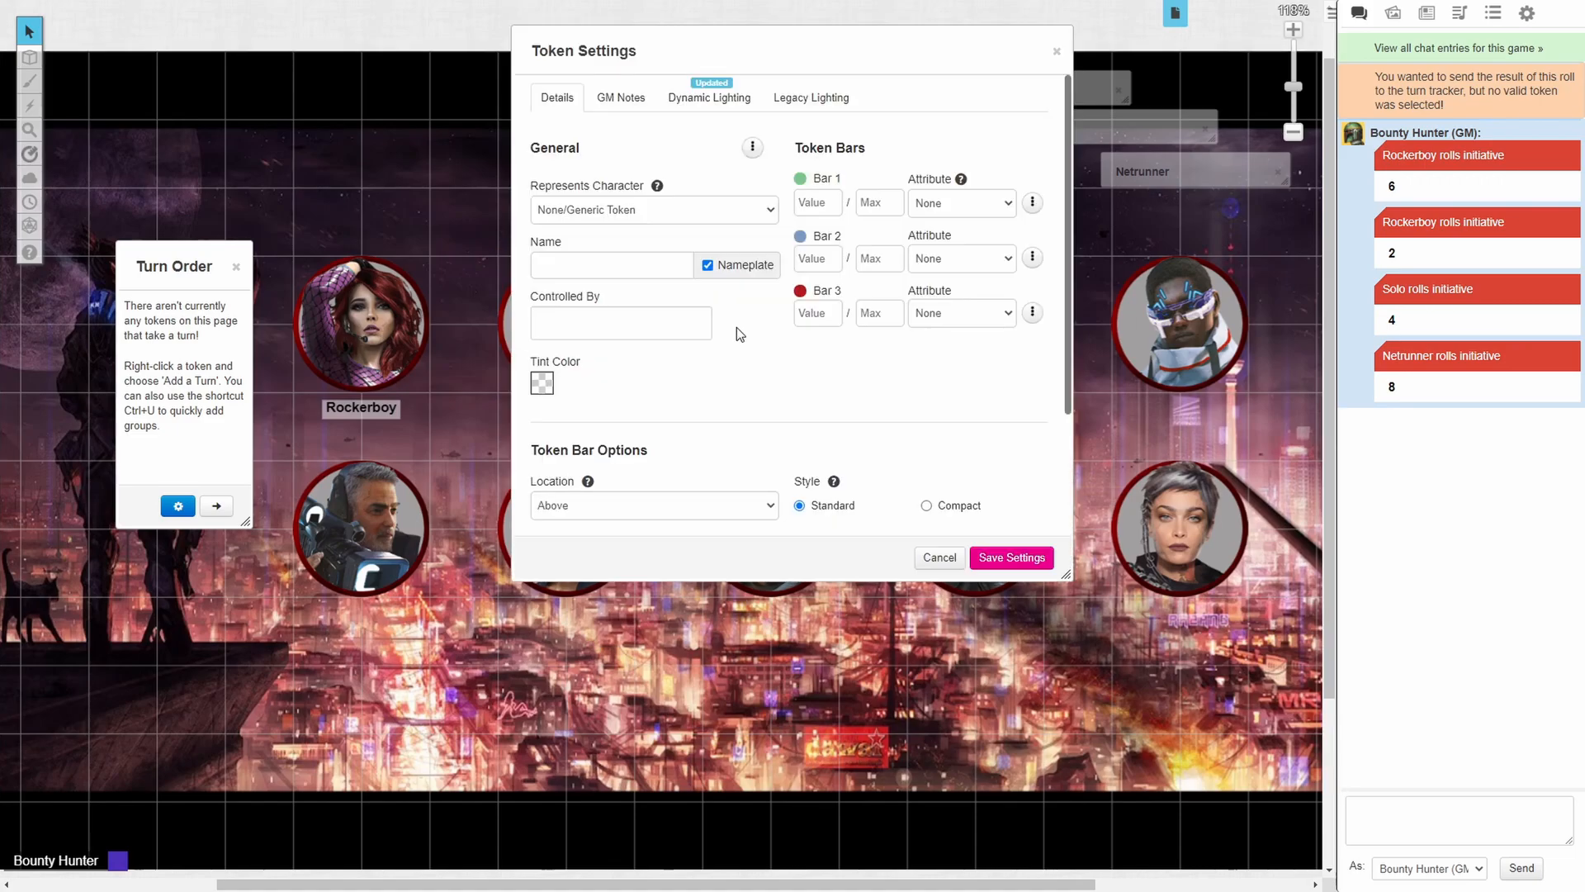
click(654, 209)
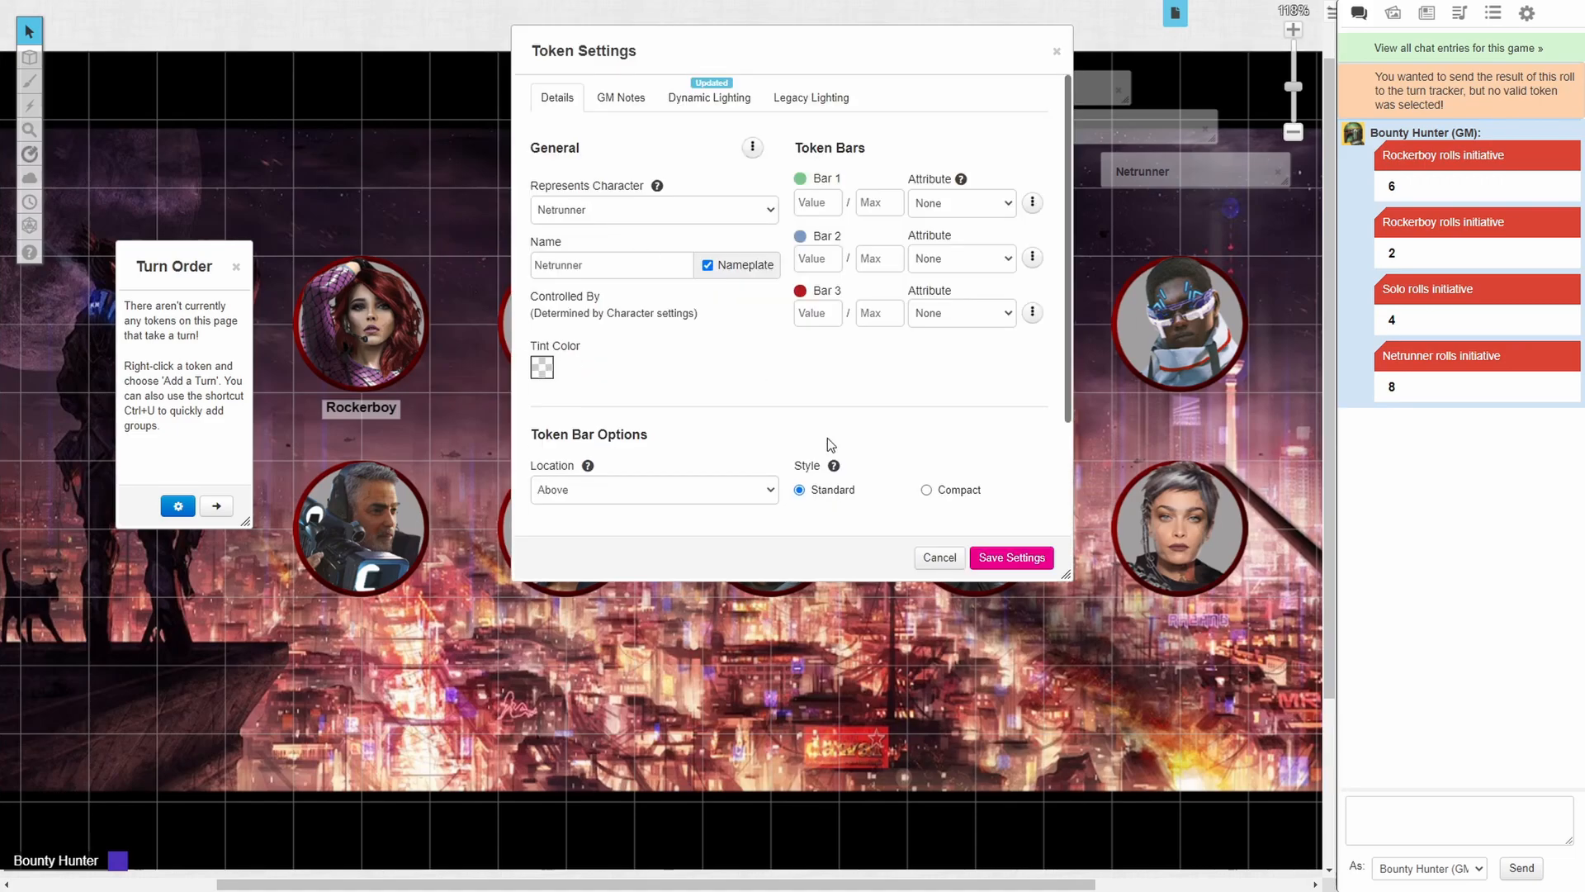
click(1009, 557)
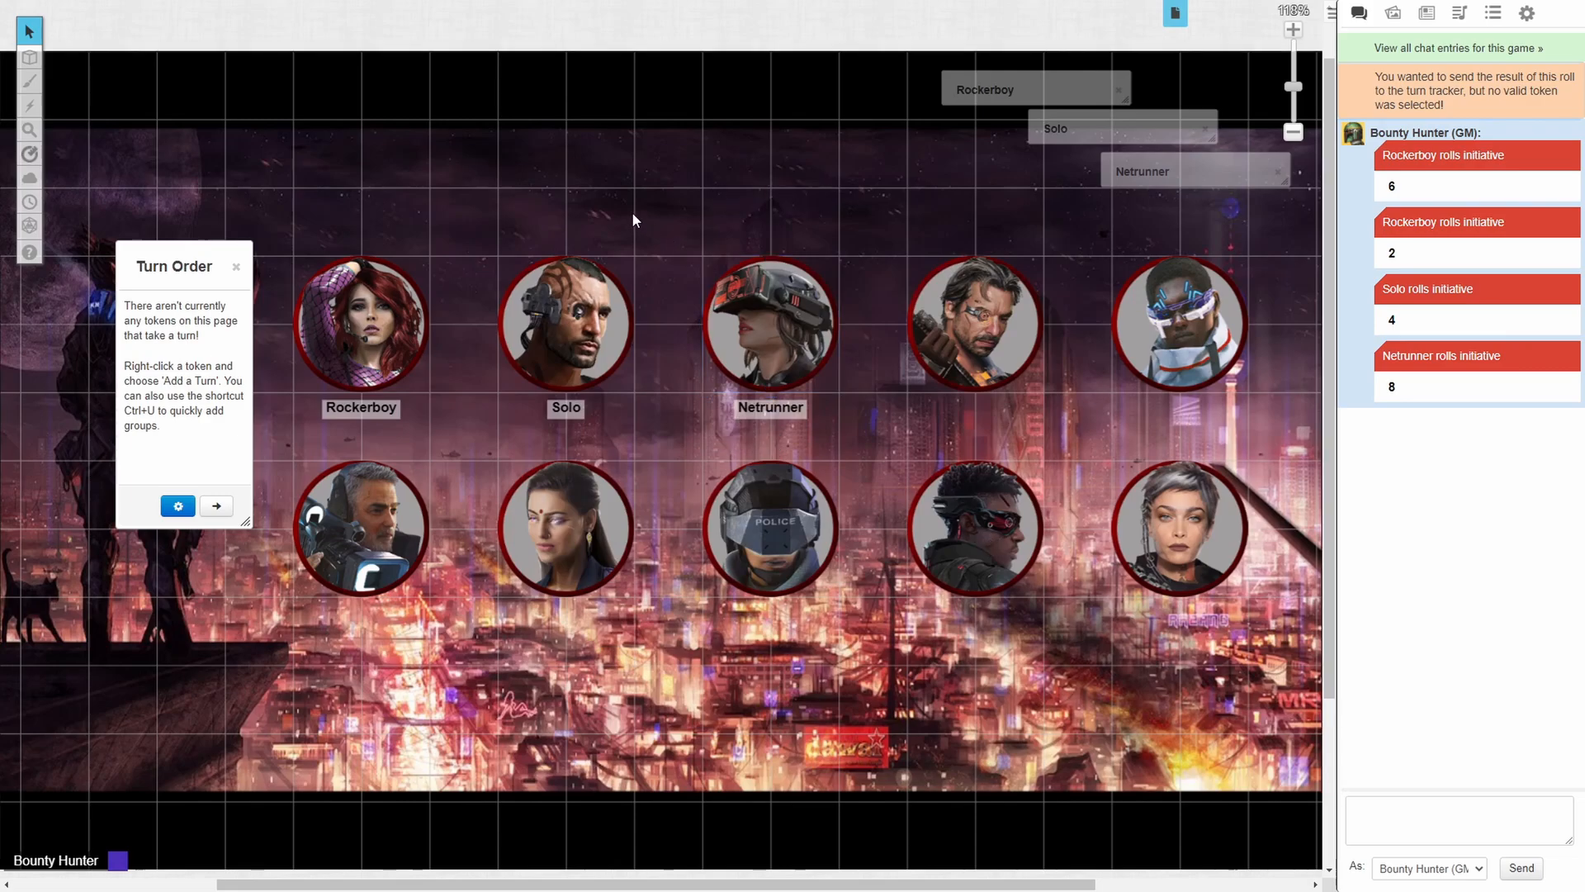
mouse_move(1213, 171)
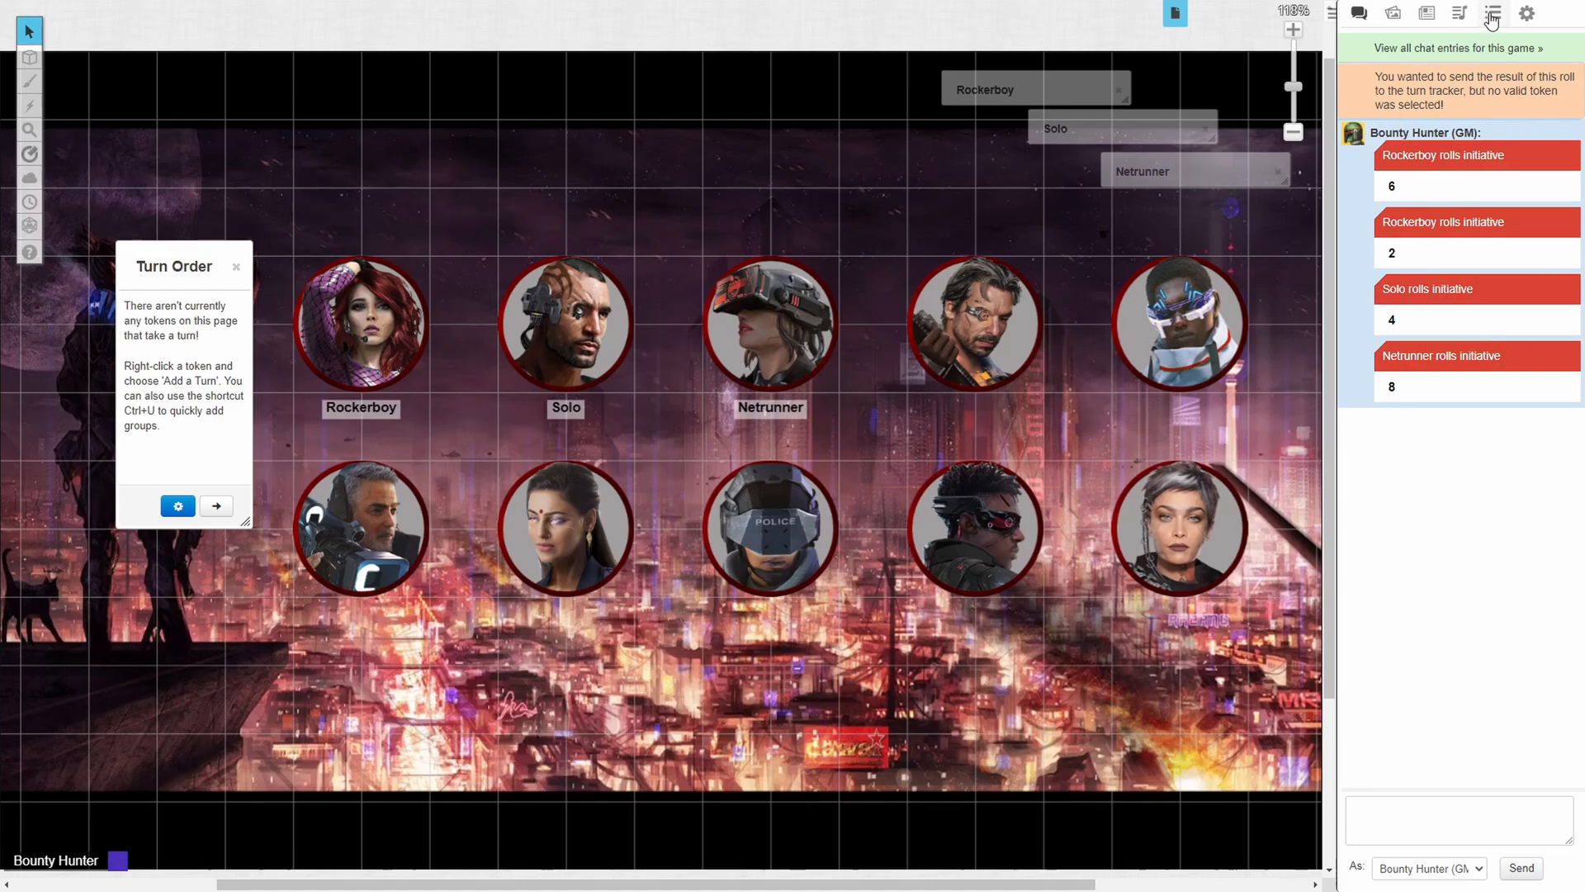
Step: Create an 'Initiative' macro using the initiative template roll, shown as a token action
click(1491, 13)
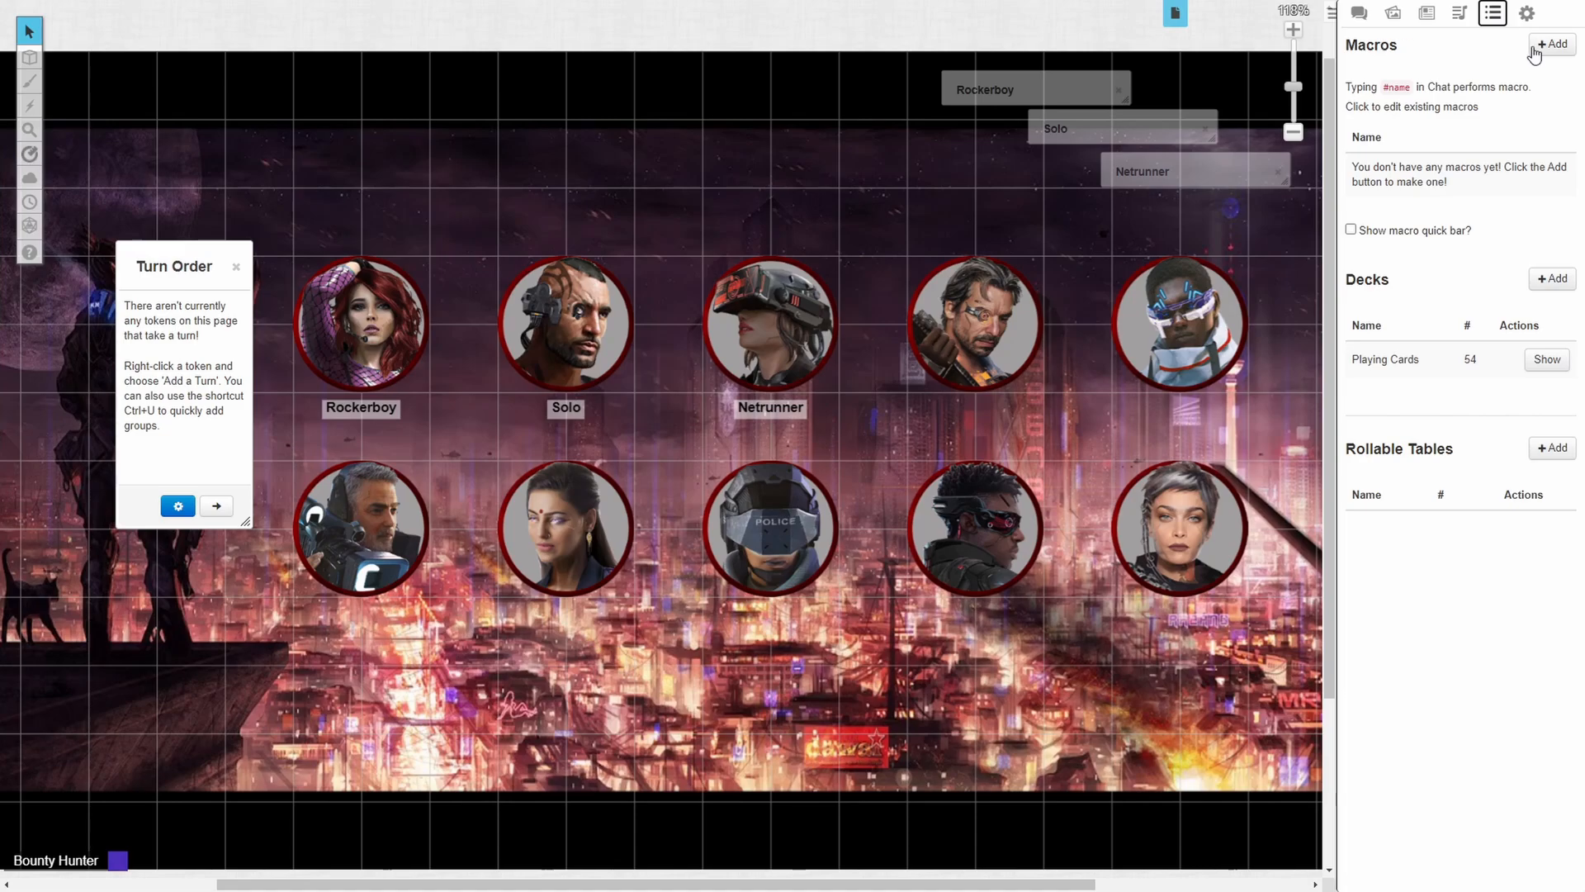
click(1551, 44)
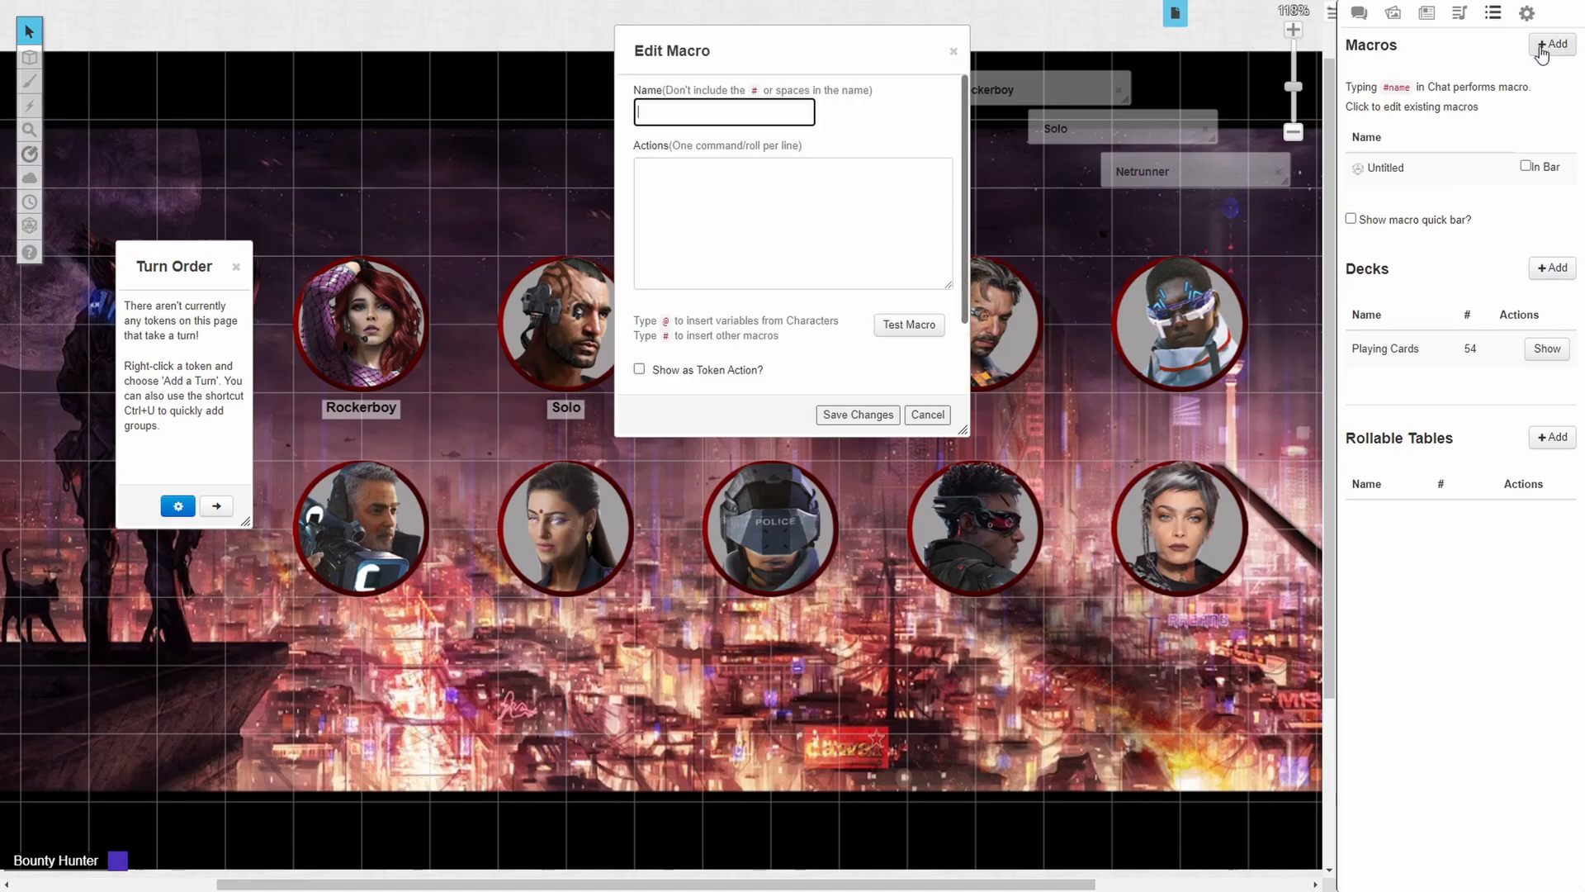
text(Initiative)
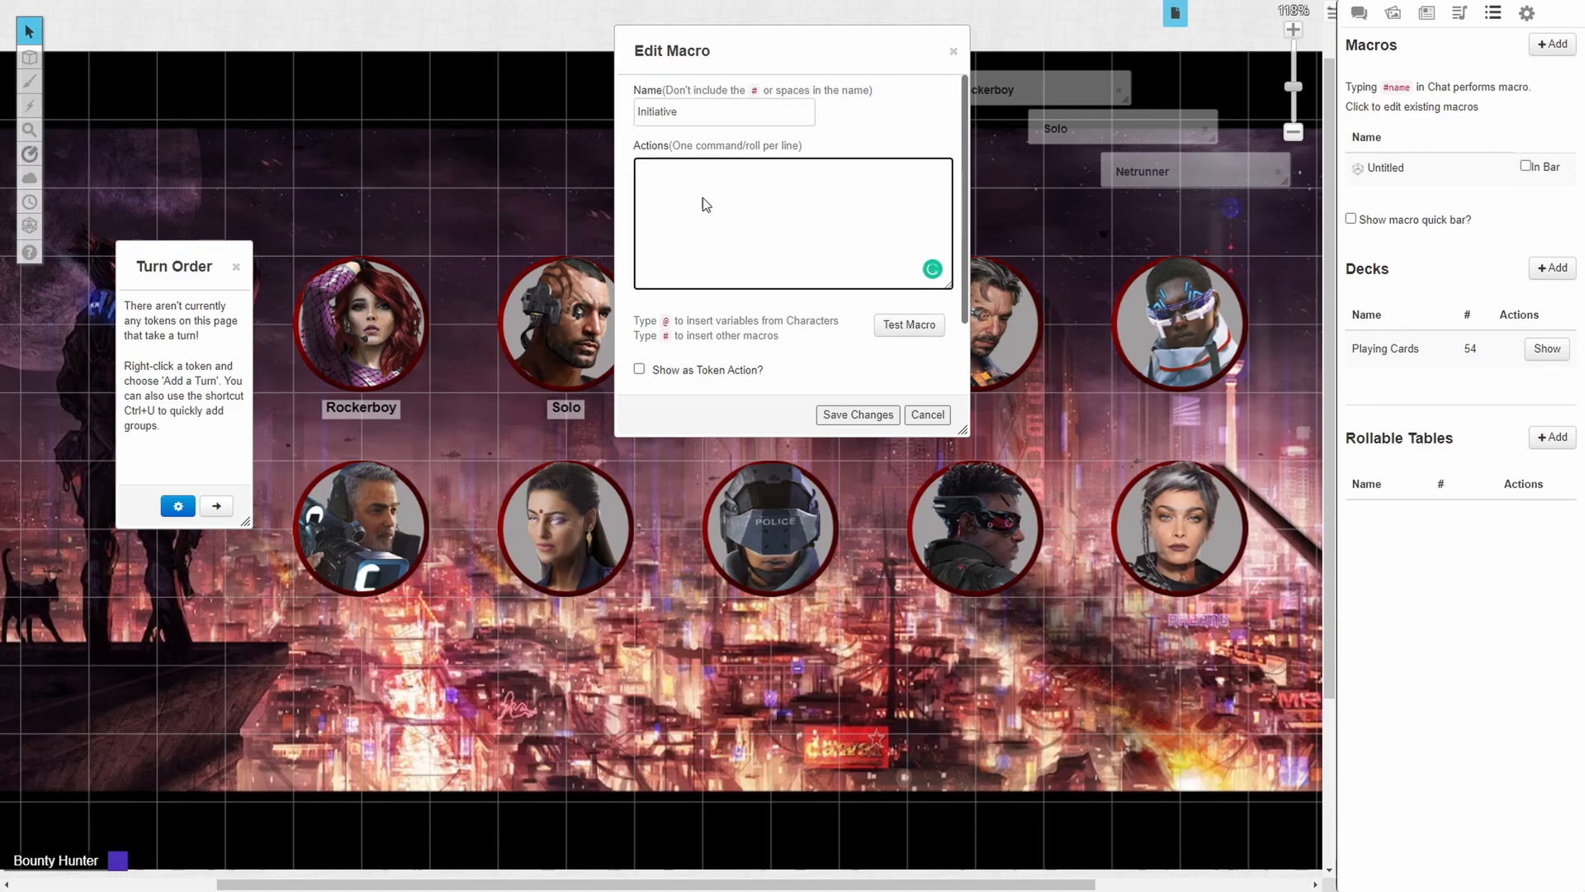
text(&{template:initiative} {{name=@{selected|token_name}}} {{rollname=initiative}} {{theroll=[[1d10+@{selected|ref} &{tracker}]]}})
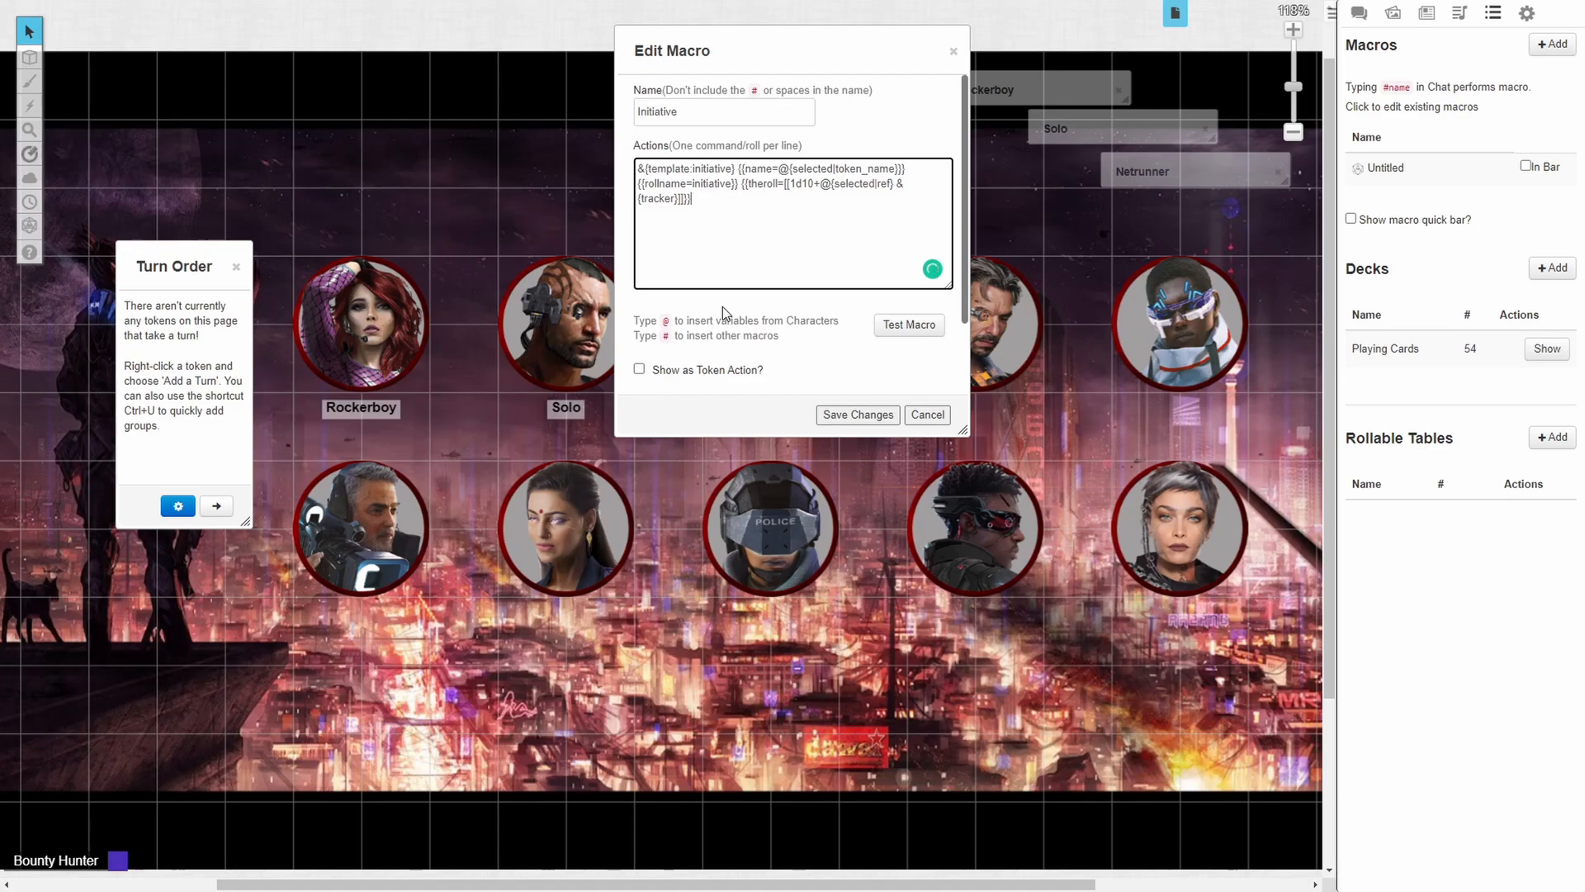
mouse_move(667, 361)
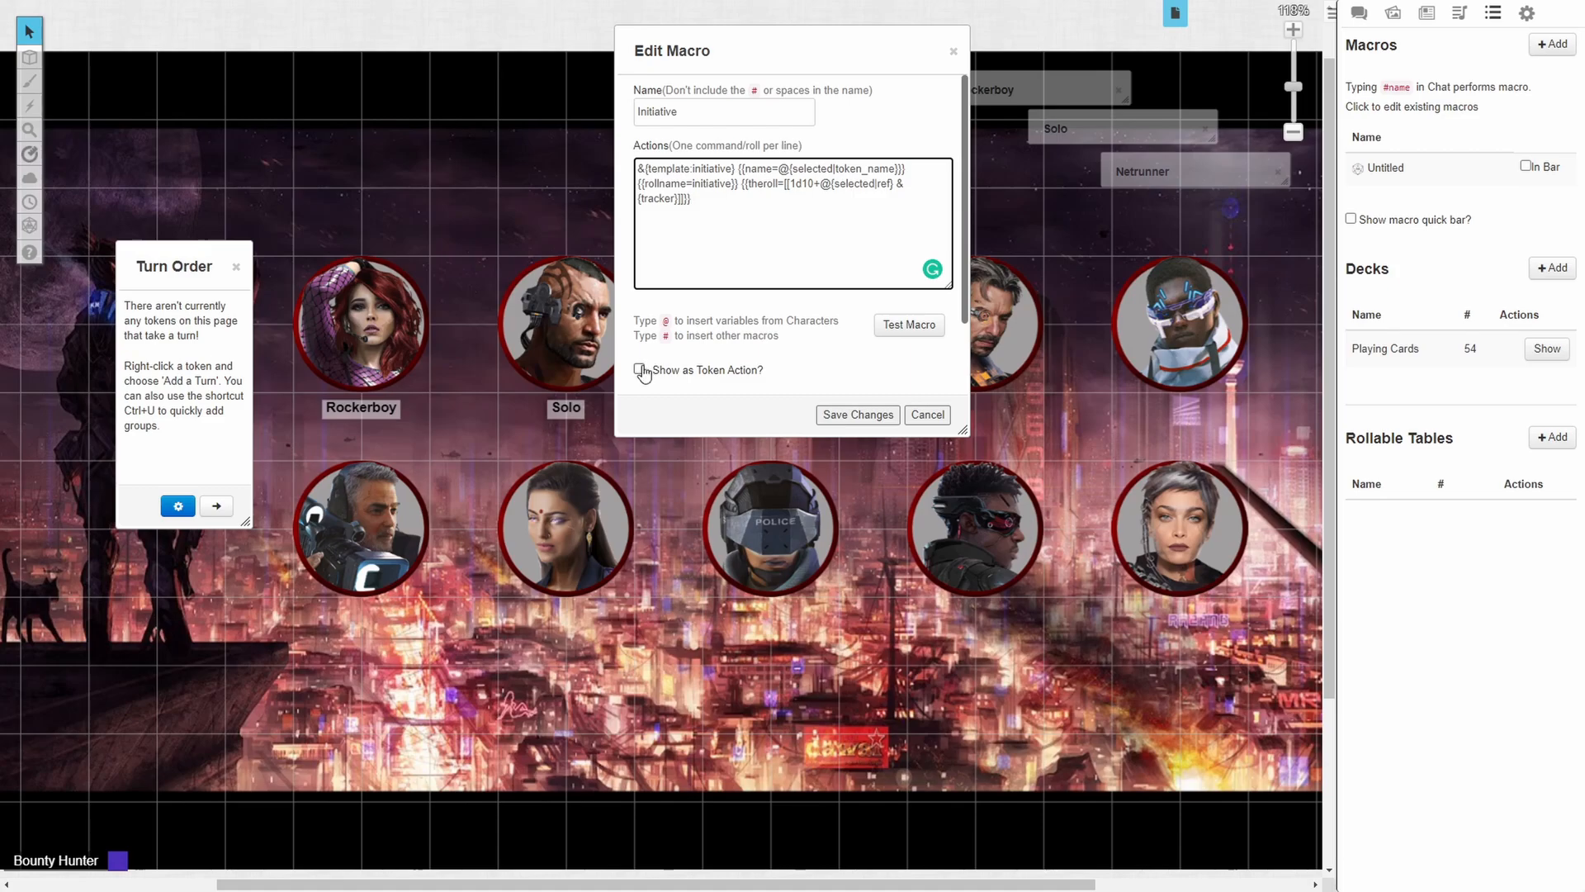
click(639, 369)
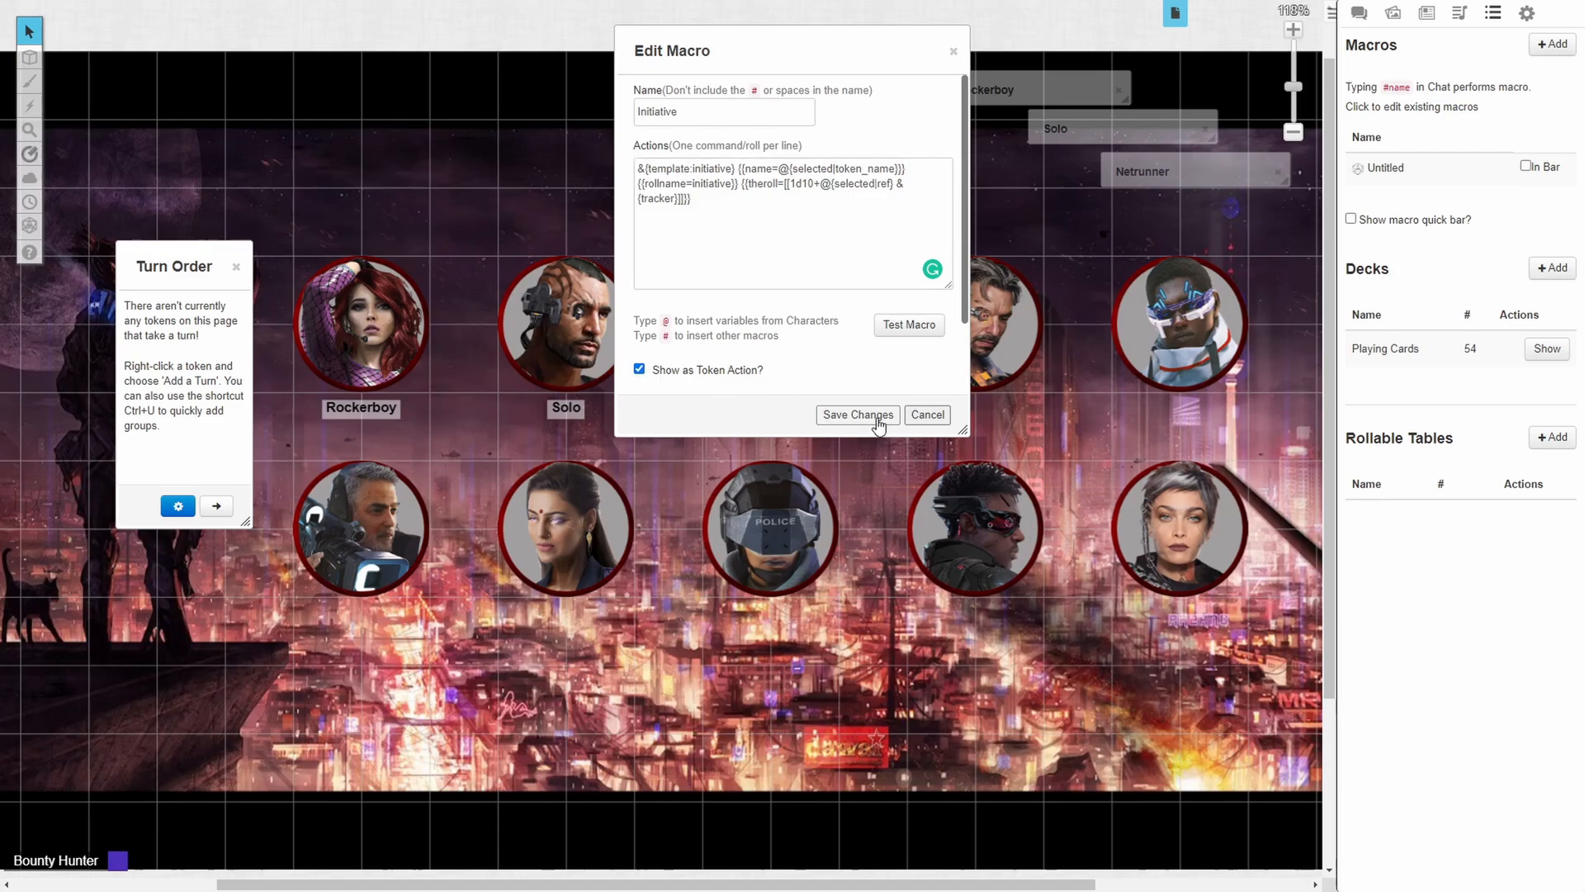
click(857, 415)
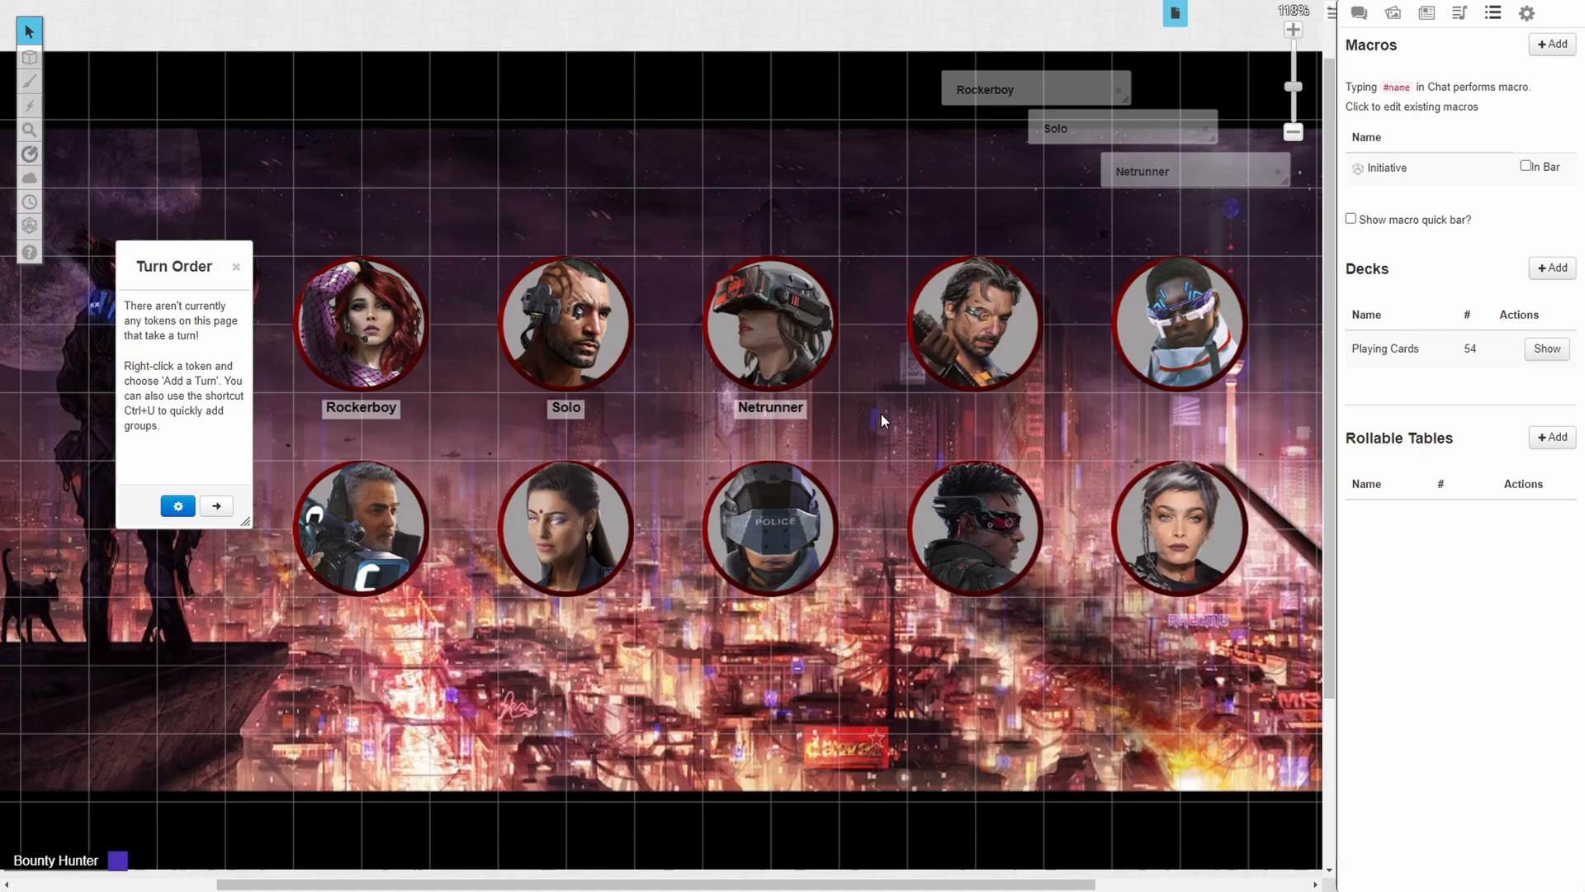
mouse_move(362, 310)
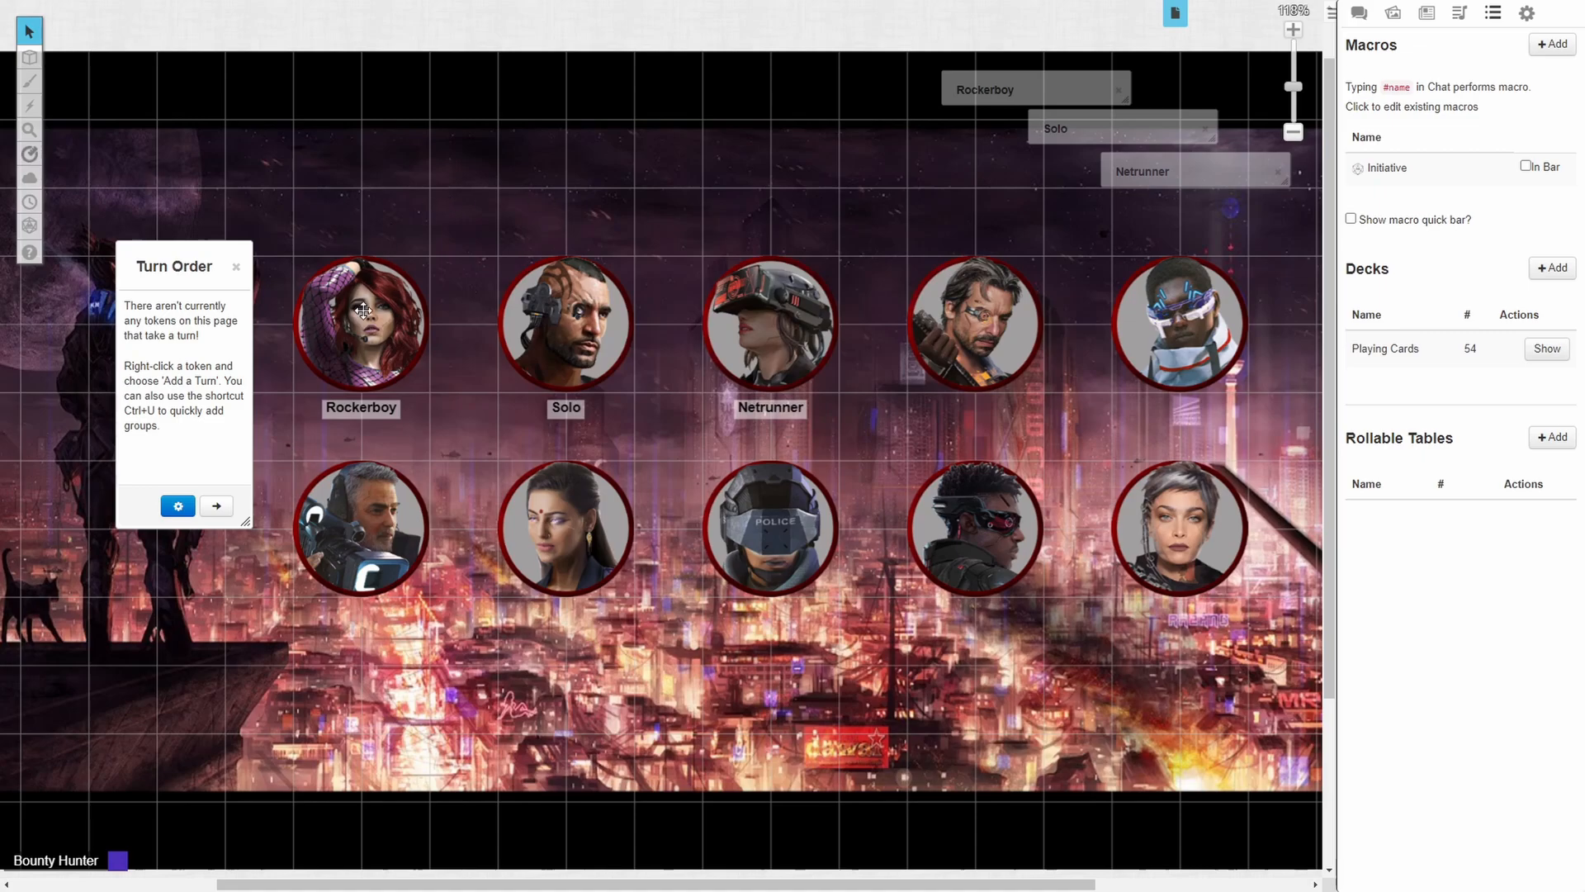
Step: Select the Rockerboy token and drag a portrait token across the map
click(360, 324)
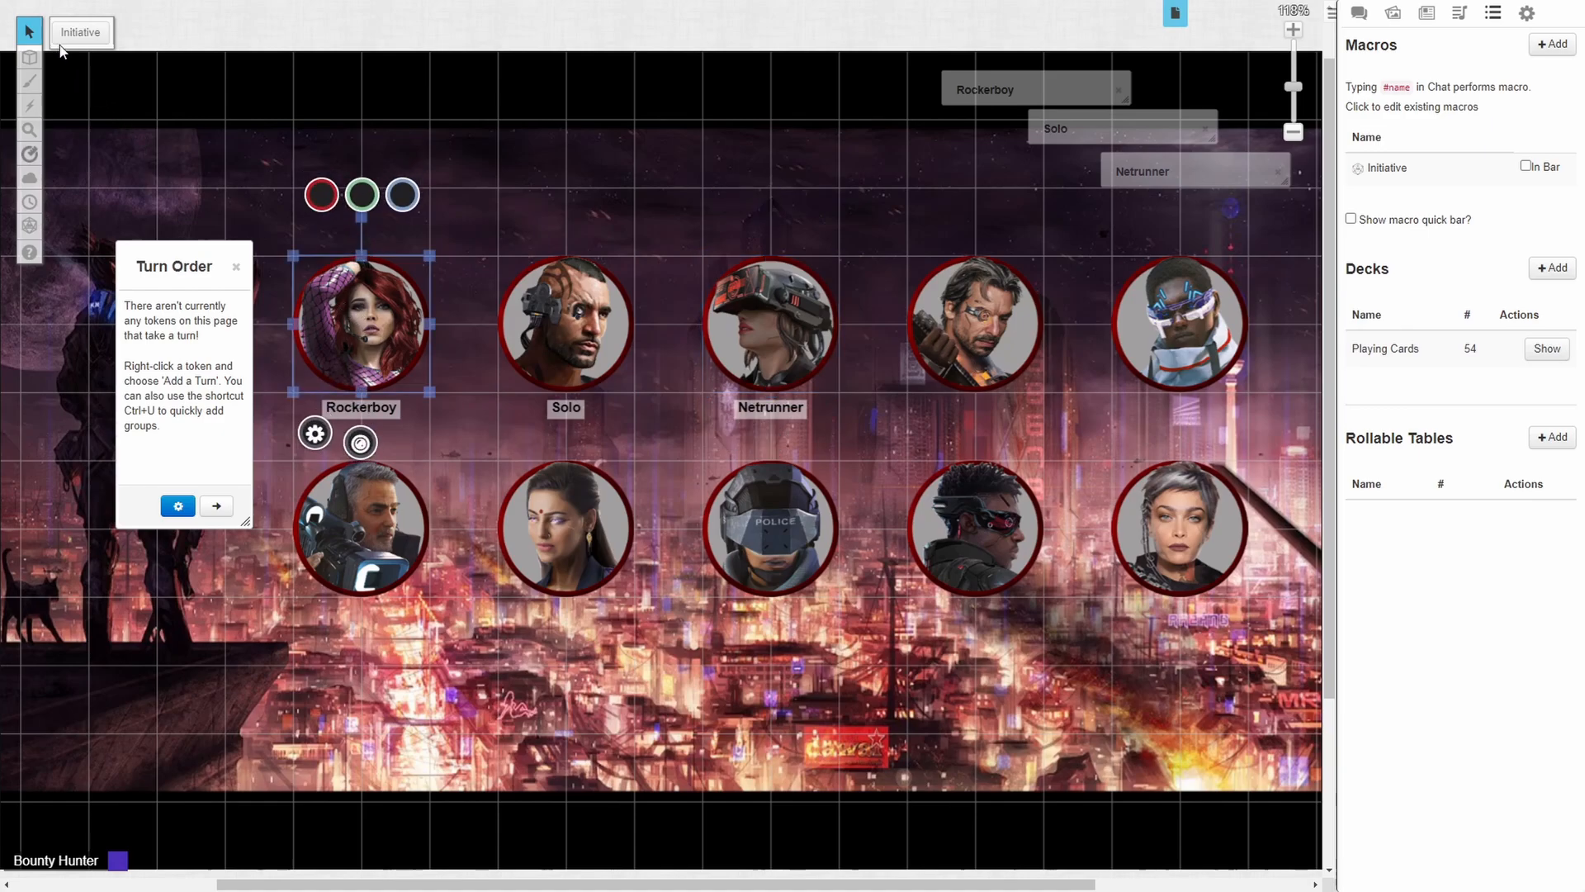
mouse_move(1301, 147)
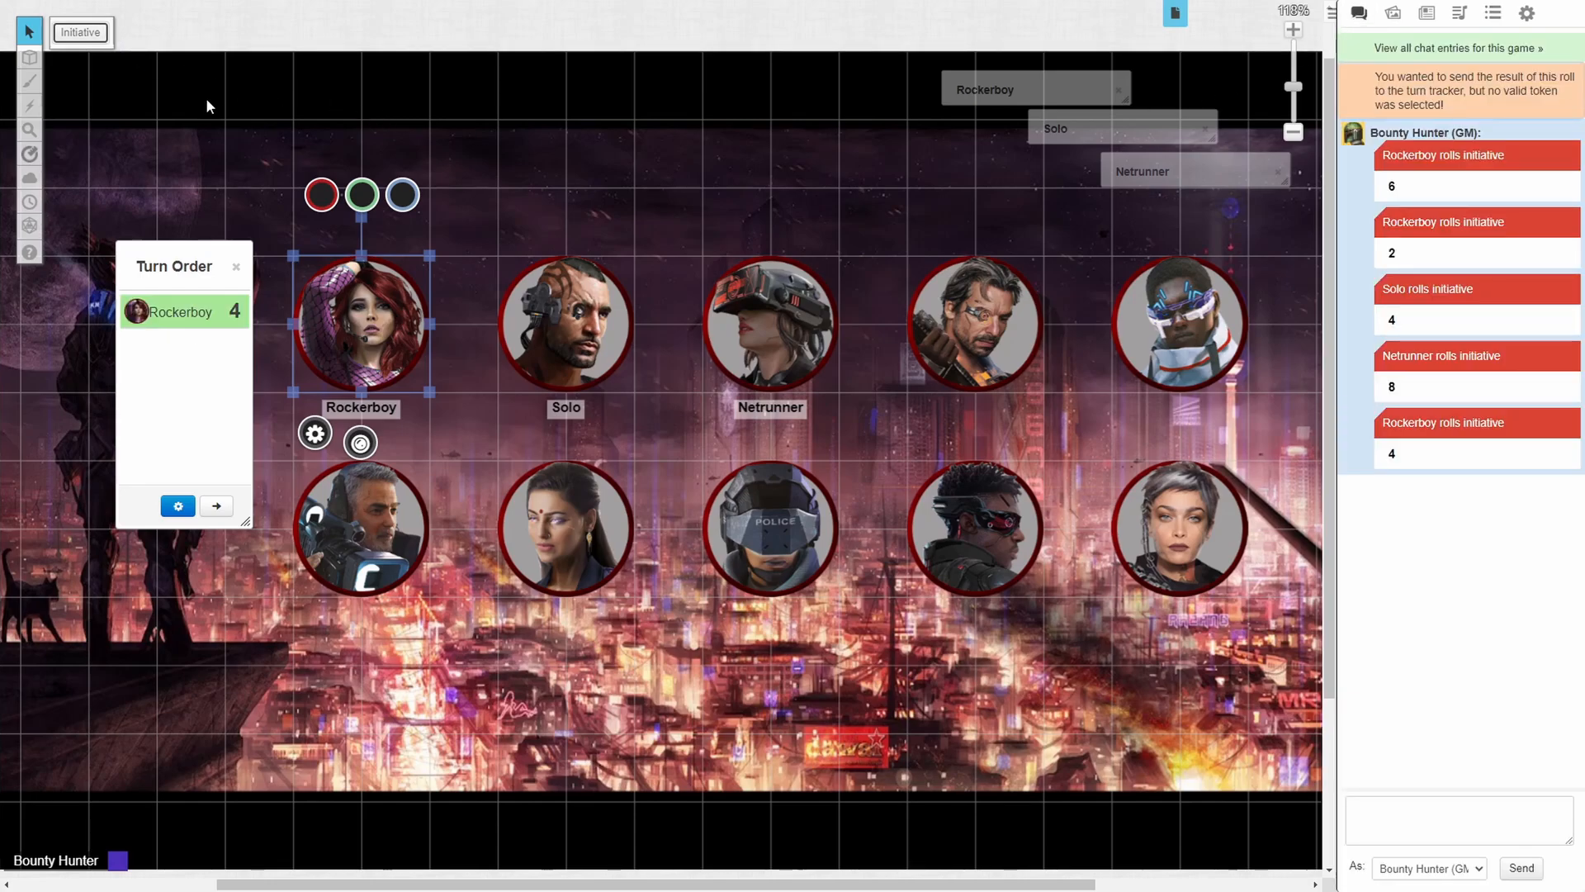
drag(361, 324, 565, 324)
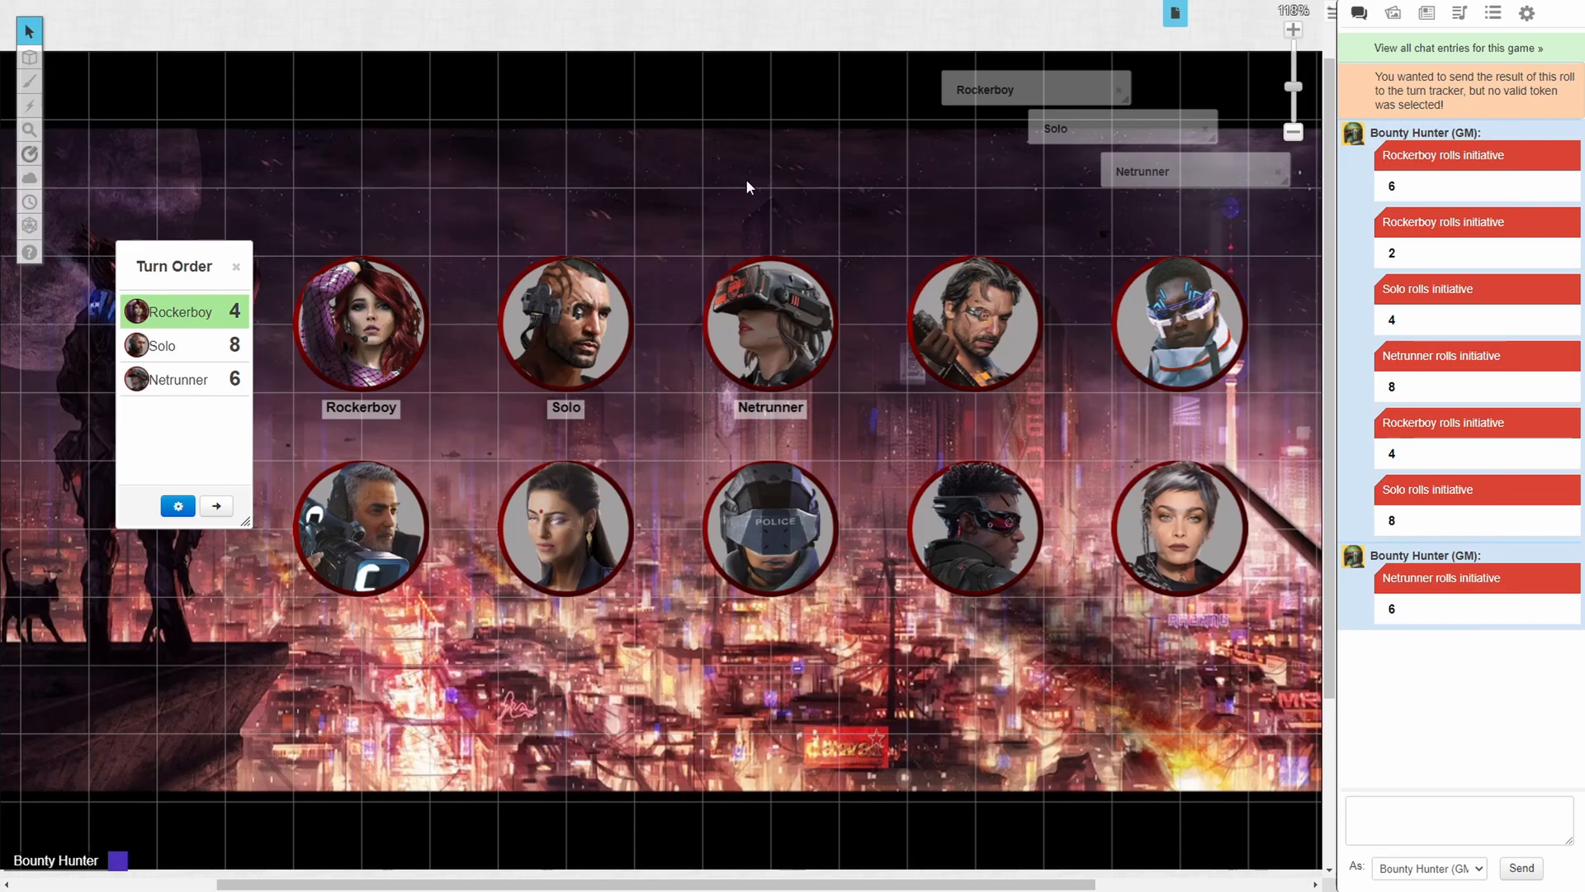
mouse_move(769, 192)
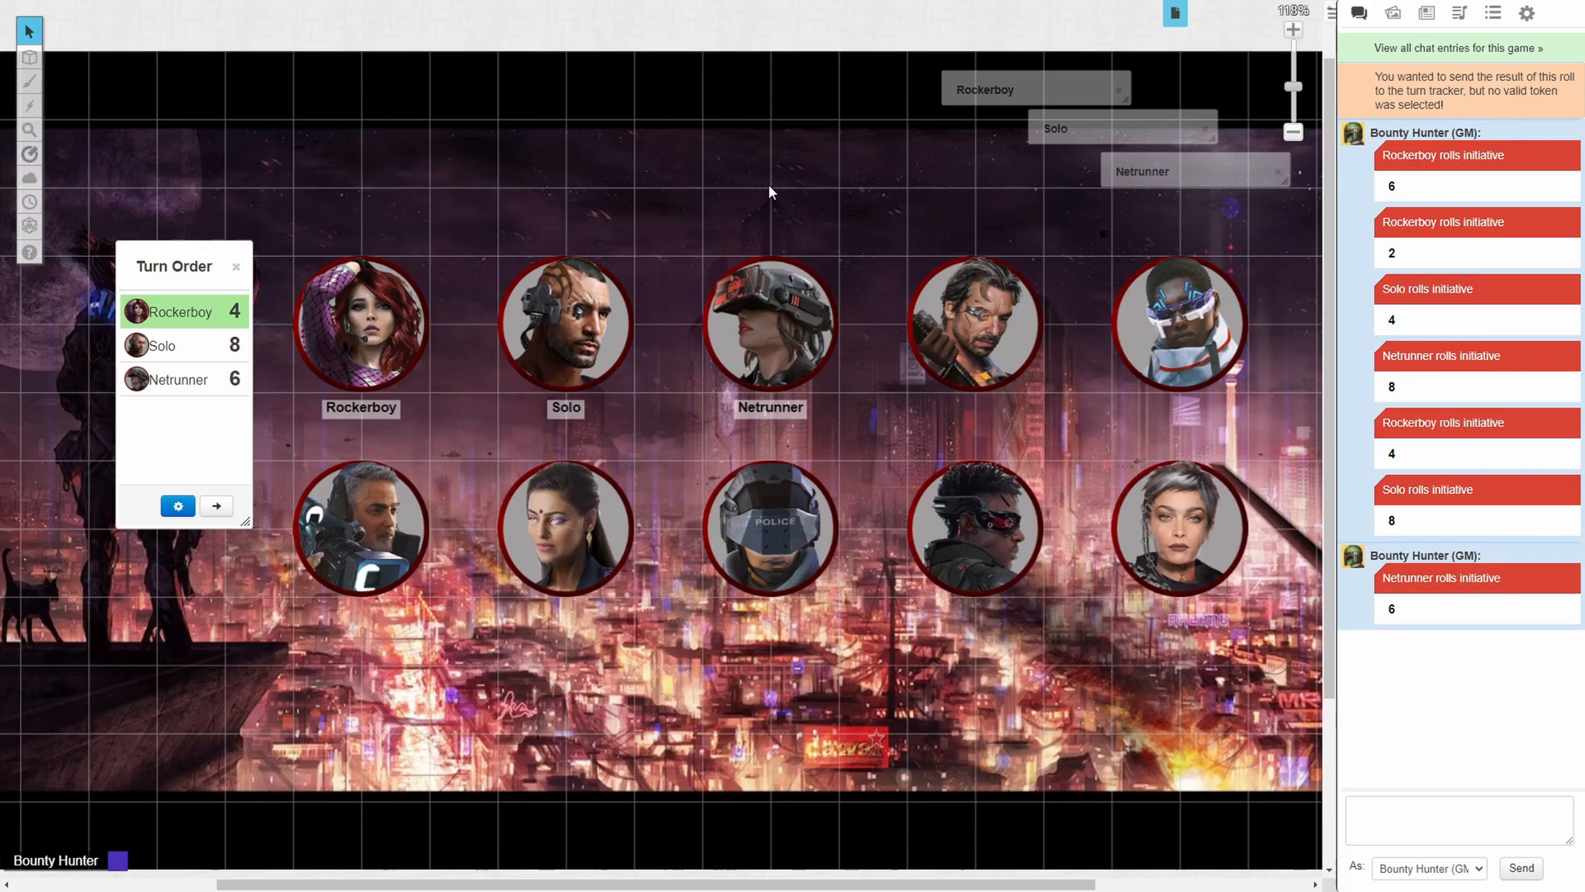